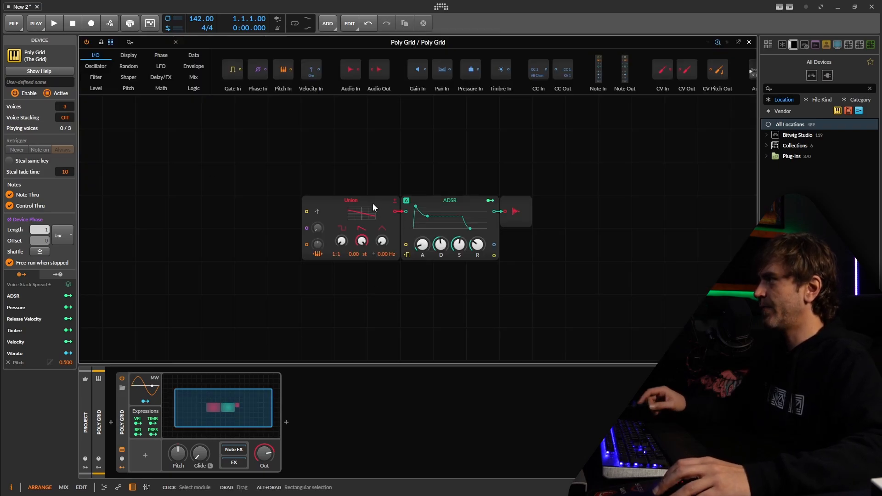
Replace the oscillator with a Noise source found by searching 'noi'.
left_click(351, 201)
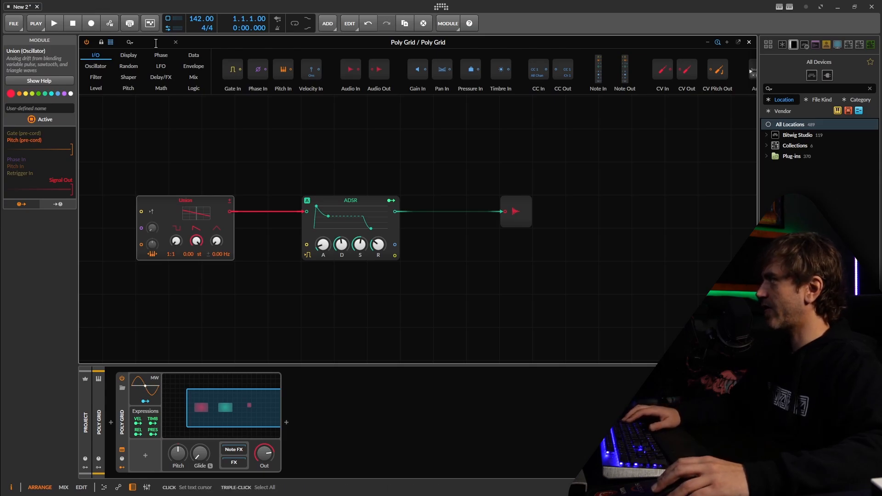
type("noi")
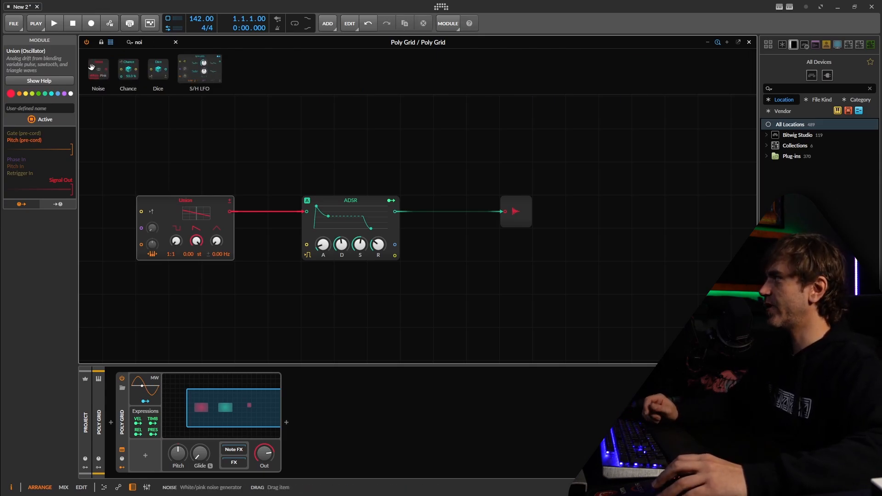
left_click(98, 67)
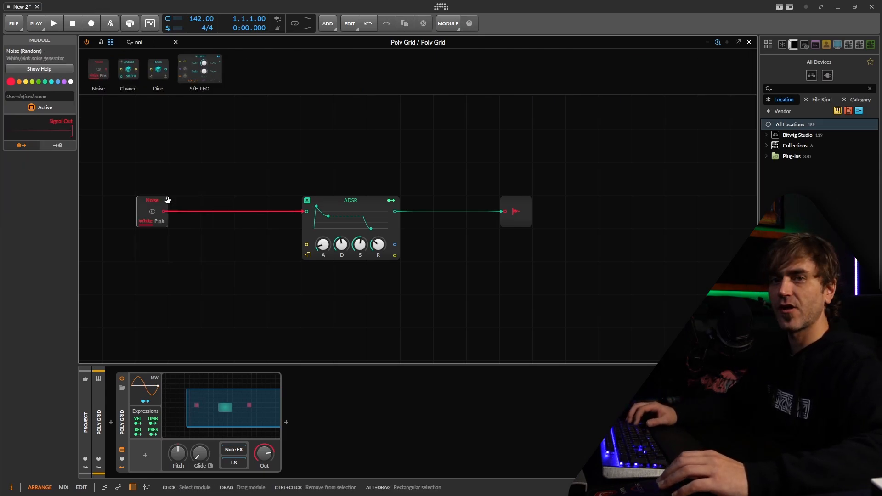
Move the ADSR next to Noise, replace it with a Pluck envelope and shorten its decay.
left_click(351, 200)
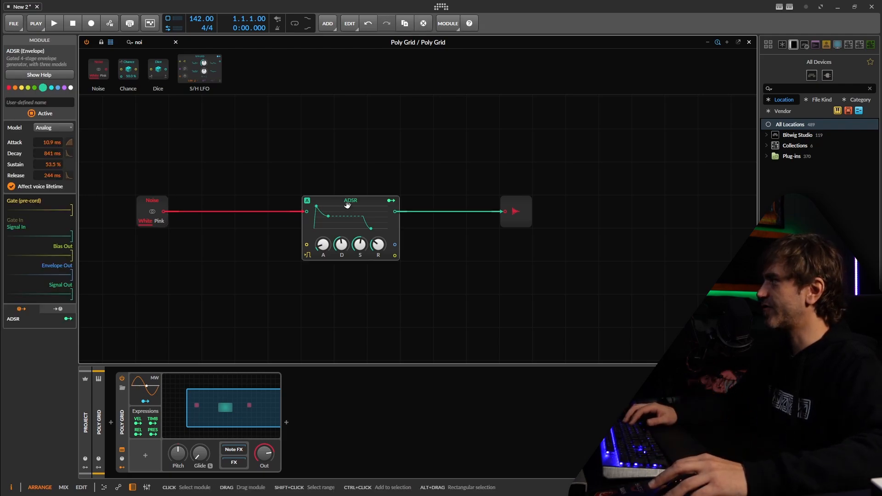
left_click_drag(350, 200, 251, 200)
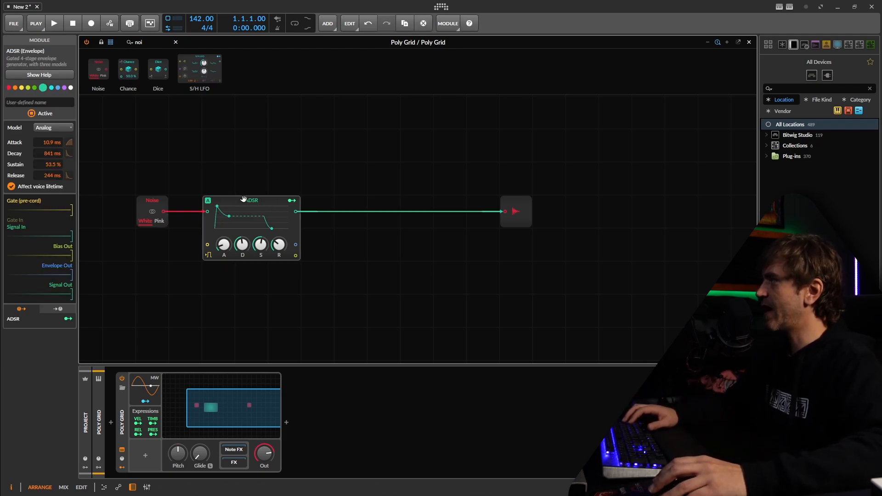
right_click(249, 199)
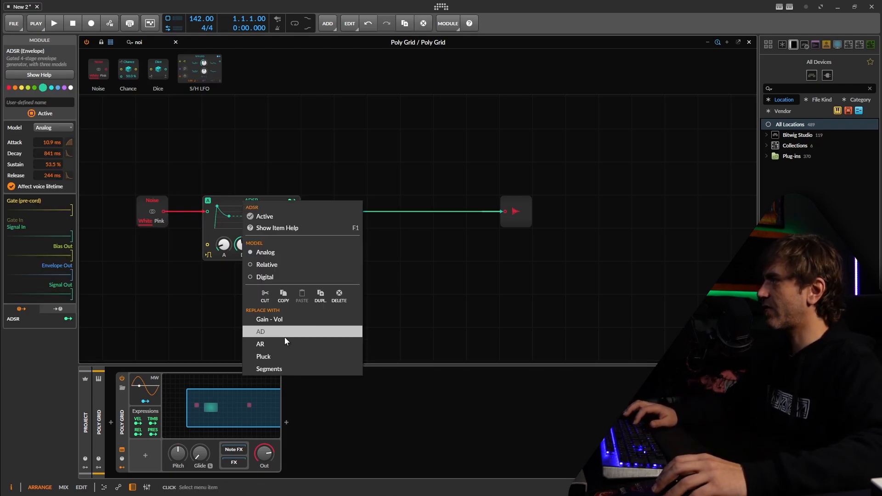
left_click(263, 357)
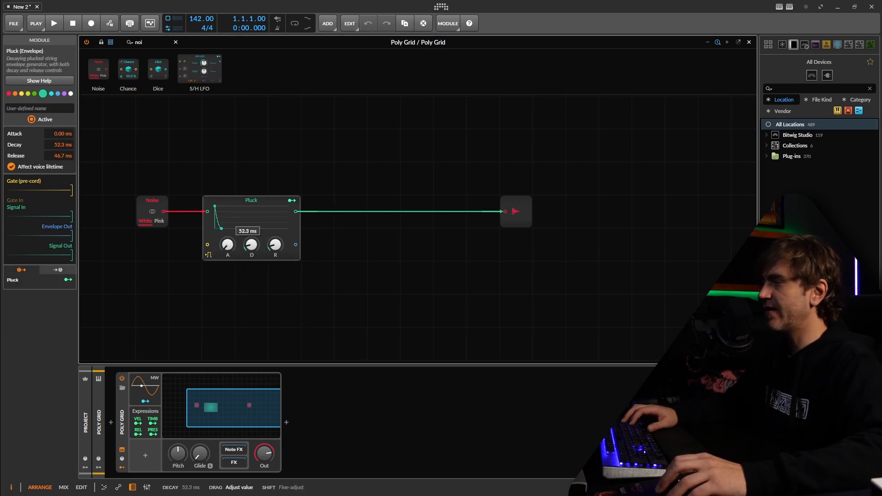
left_click_drag(251, 245, 251, 260)
type("comb")
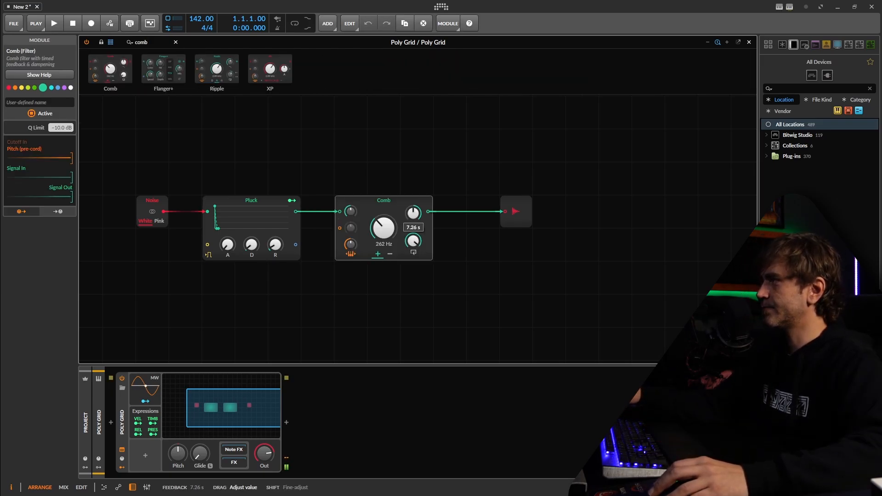
Set the Comb filter's feedback time and adjust the new ADSR before the output.
left_click_drag(413, 241, 413, 236)
type("ads")
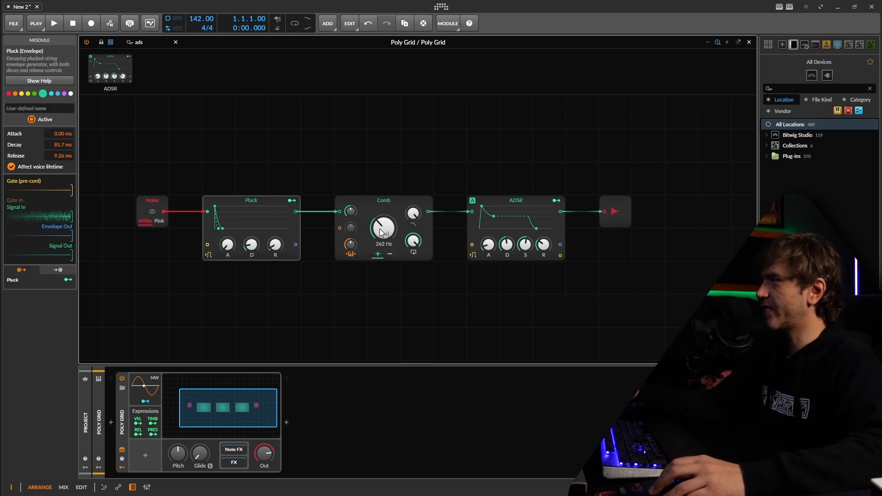
mouse_move(350, 244)
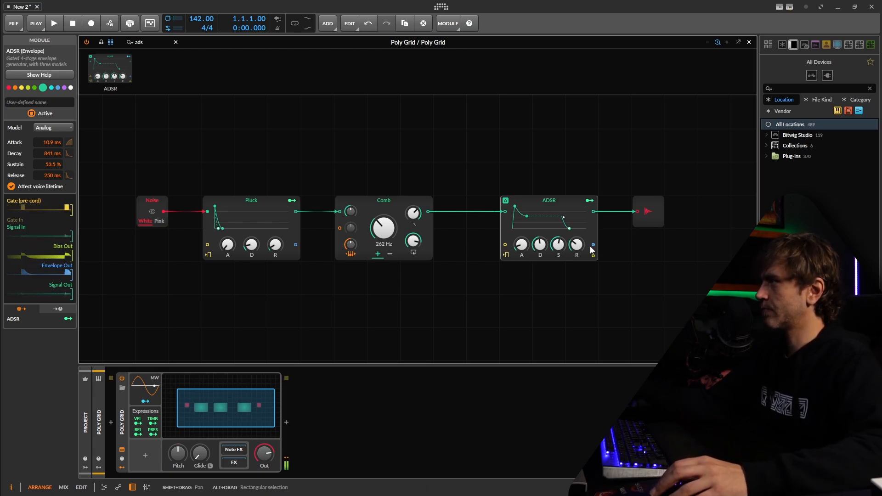
left_click_drag(576, 244, 576, 225)
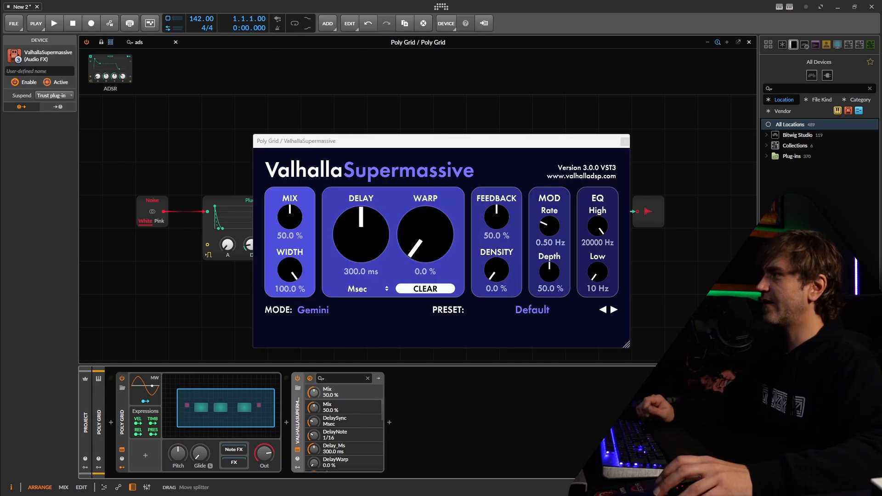
Load Supermassive's MagellanicRoom preset, lower mix to about 34% and close the window.
left_click(530, 310)
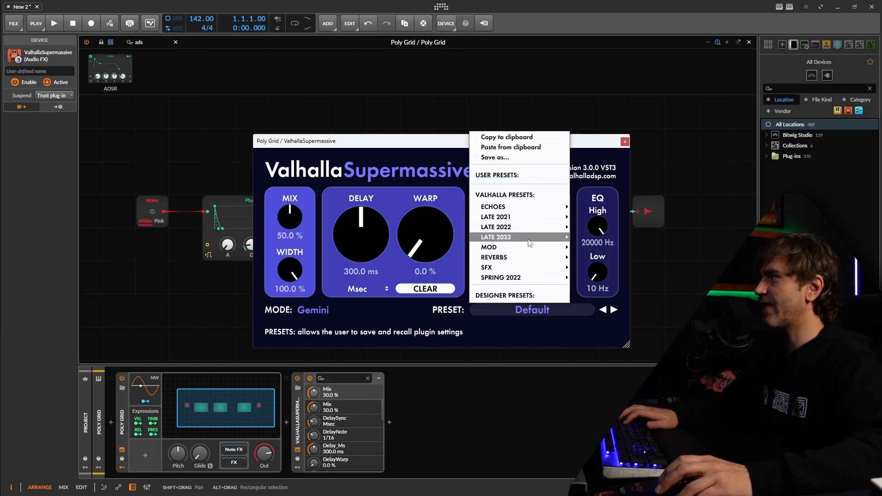
mouse_move(495, 217)
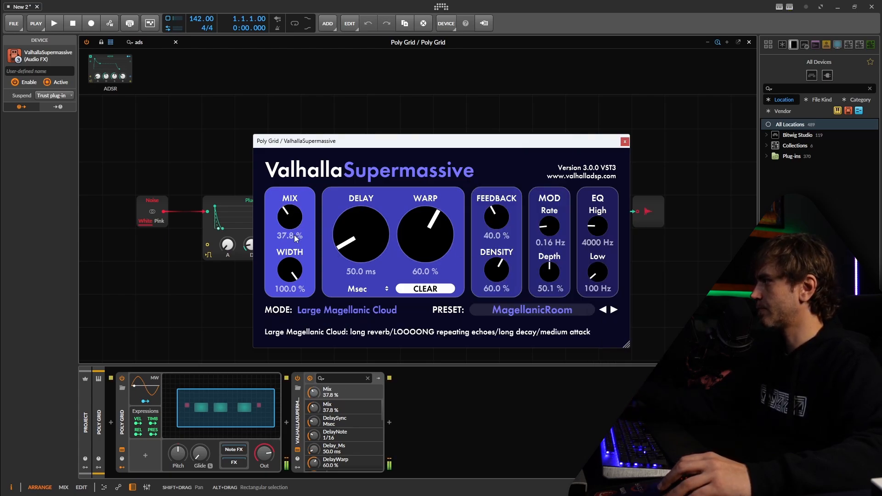
left_click_drag(289, 217, 290, 225)
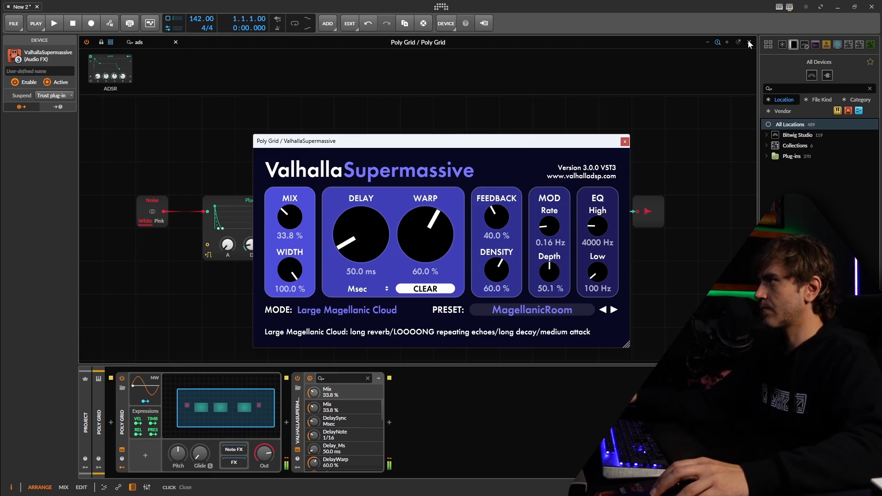
left_click(624, 141)
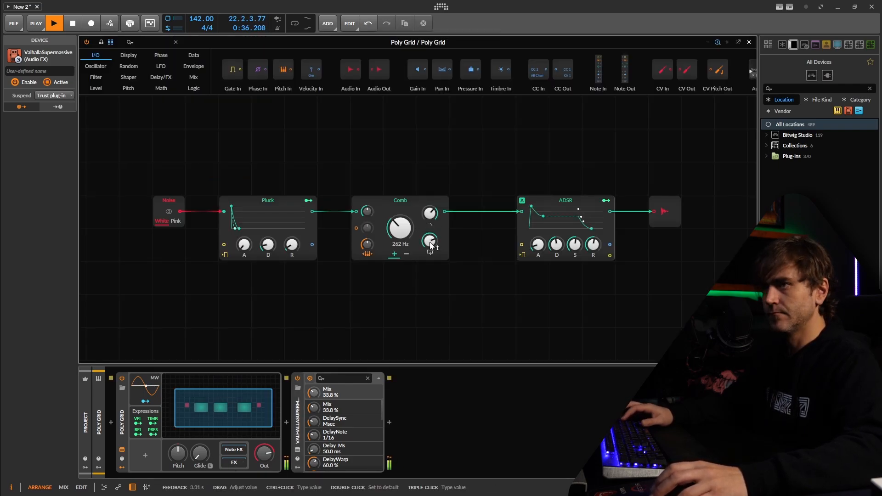
Turn the Comb damping down to 0% and shorten the Pluck decay.
left_click(429, 212)
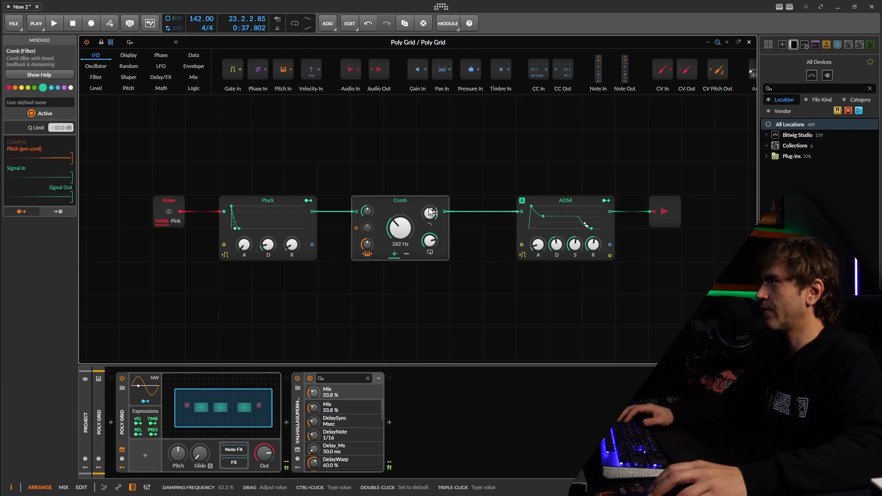
left_click_drag(429, 212, 429, 225)
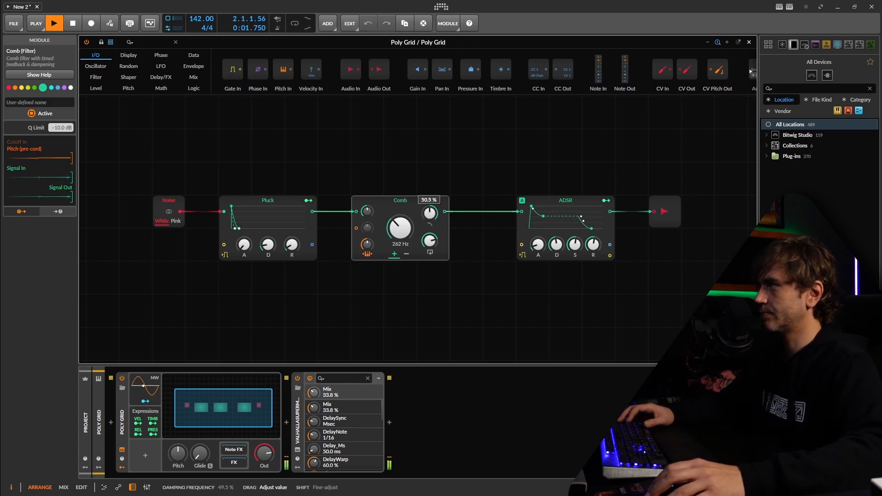
left_click_drag(429, 212, 429, 241)
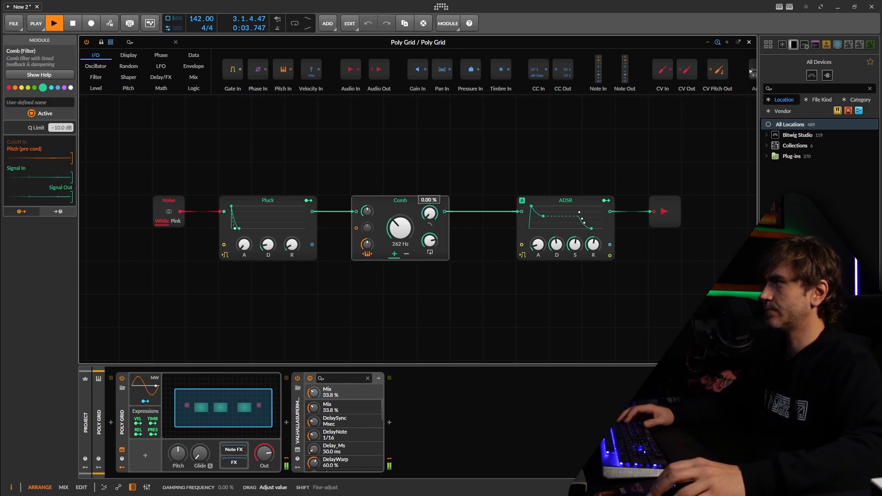
left_click_drag(429, 213, 429, 202)
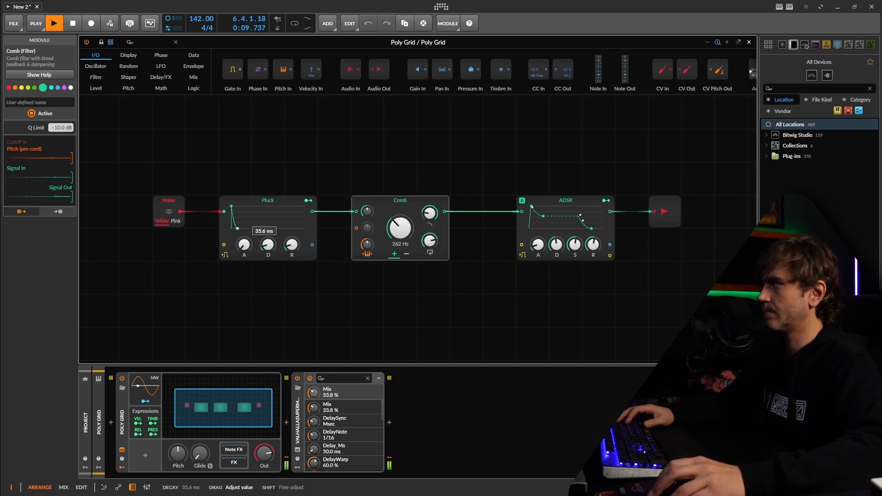
left_click_drag(429, 212, 429, 208)
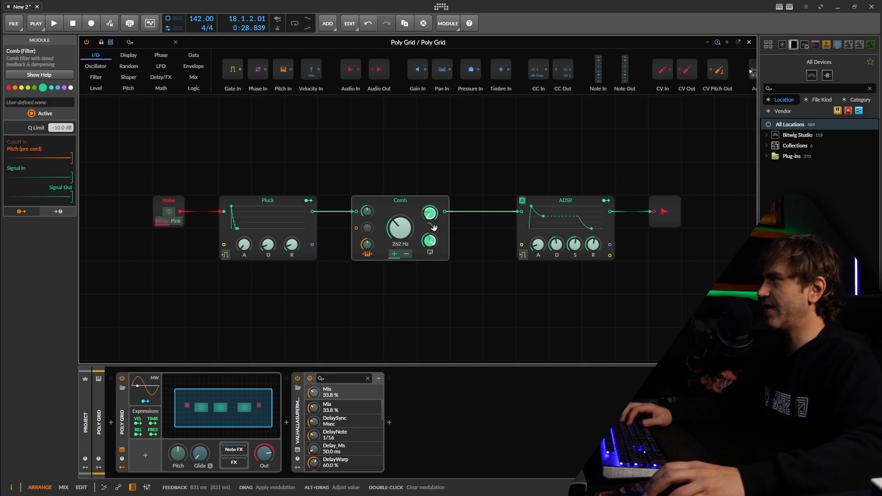
left_click(54, 23)
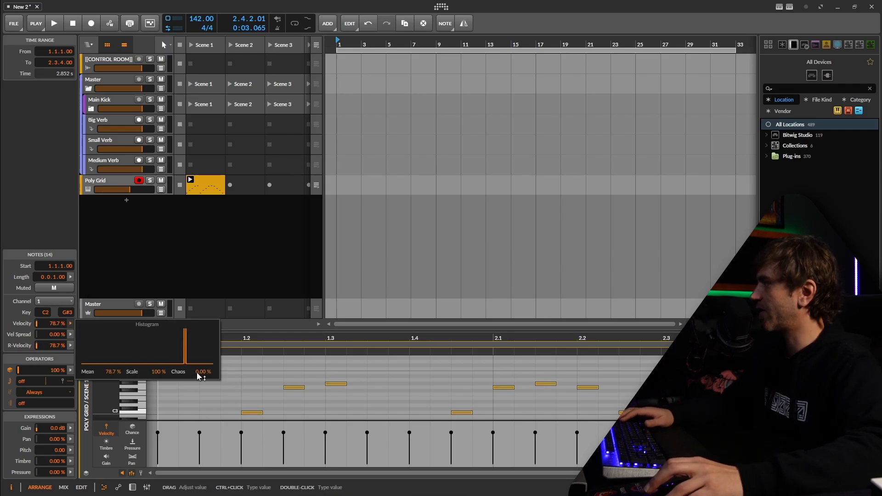
Randomize the clip's note velocities with Chaos and return to the device panel.
left_click(53, 23)
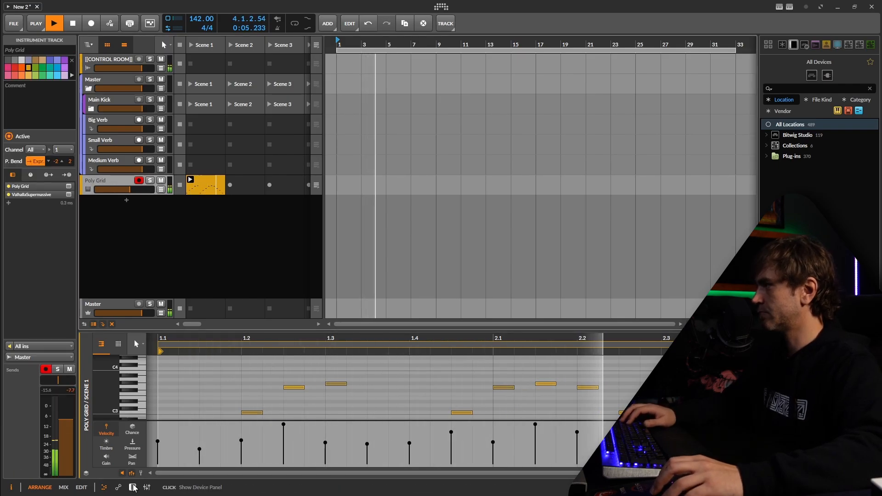
left_click(133, 487)
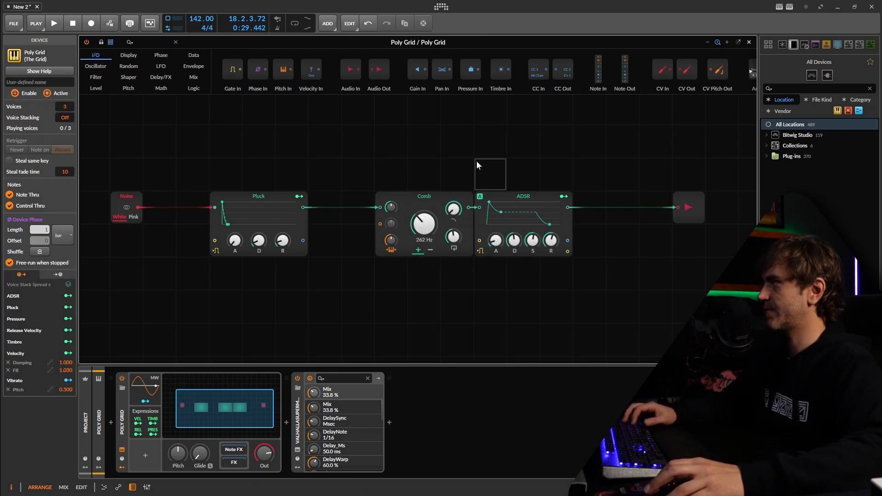
Add a Merge before the Comb and replace the duplicated Pluck with an ADSR exciter.
left_click(225, 200)
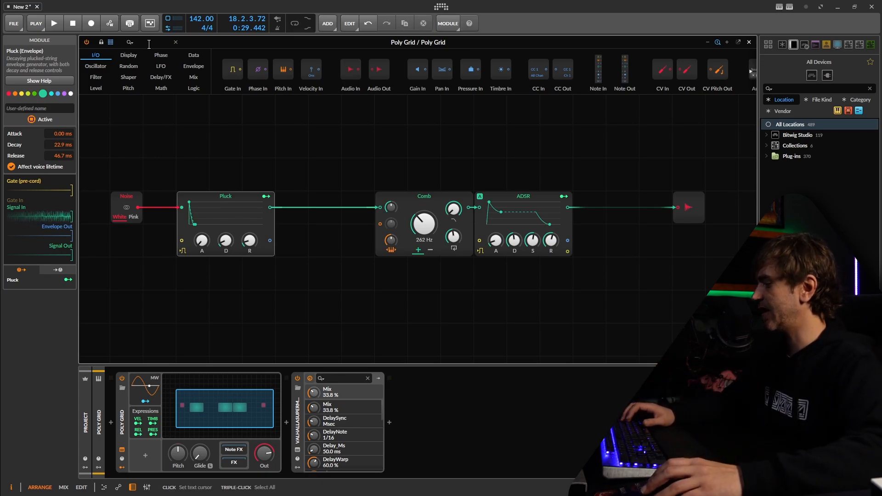
type("merg")
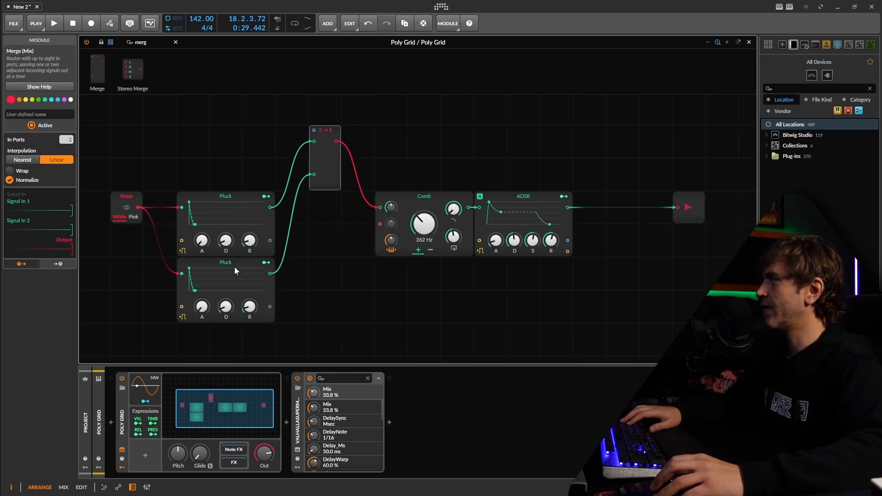
right_click(225, 270)
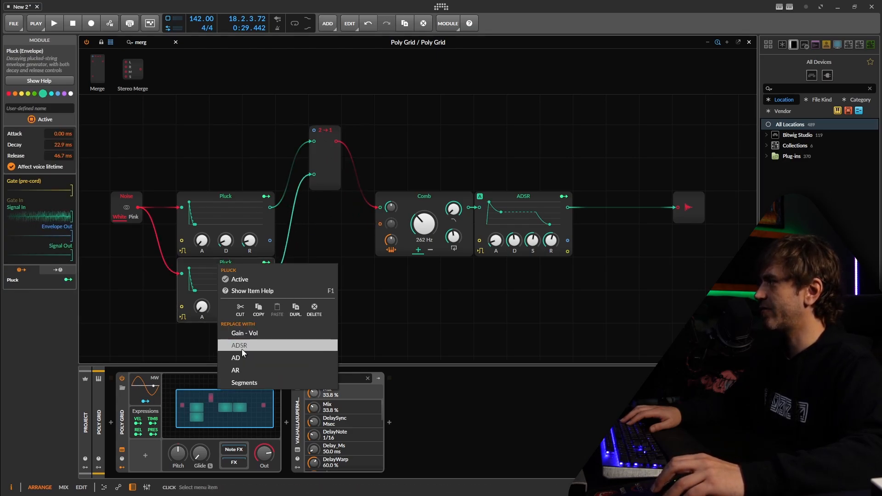
left_click(239, 345)
type("va")
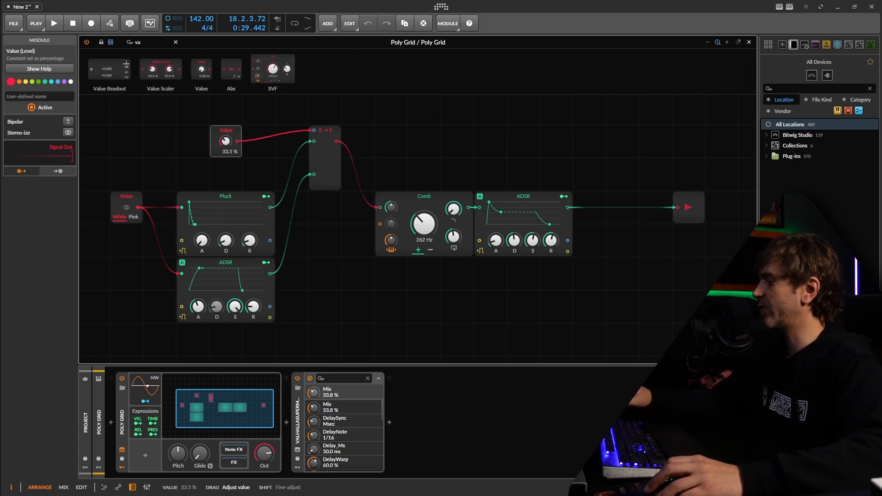
Set the exciter-select Value and tune the high-pass cutoff on the ADSR branch.
left_click_drag(225, 141, 225, 118)
type("fil")
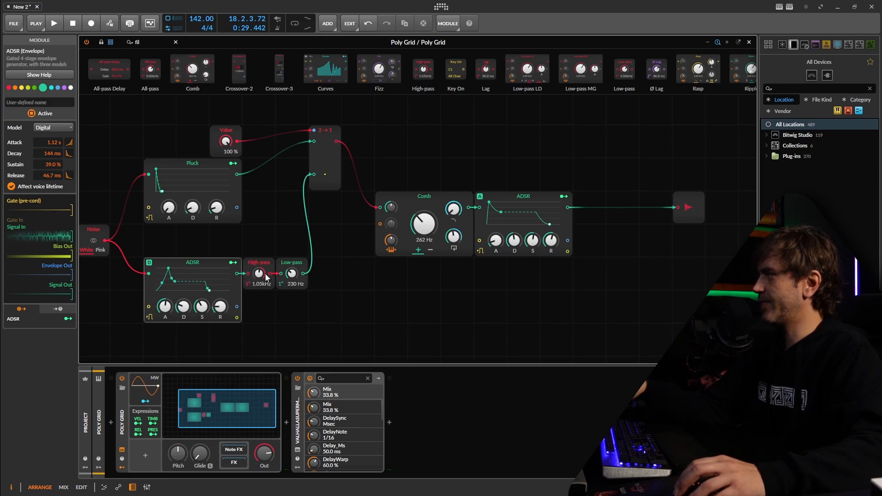
left_click_drag(259, 274, 259, 264)
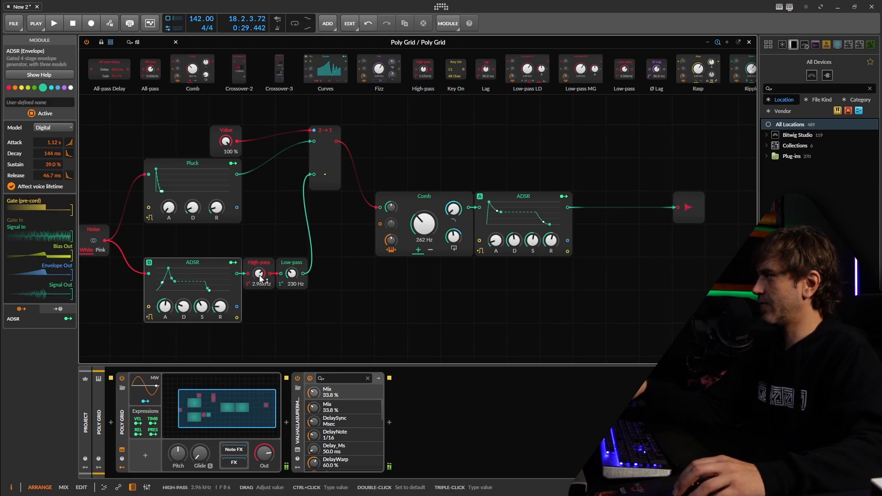
left_click_drag(260, 274, 259, 278)
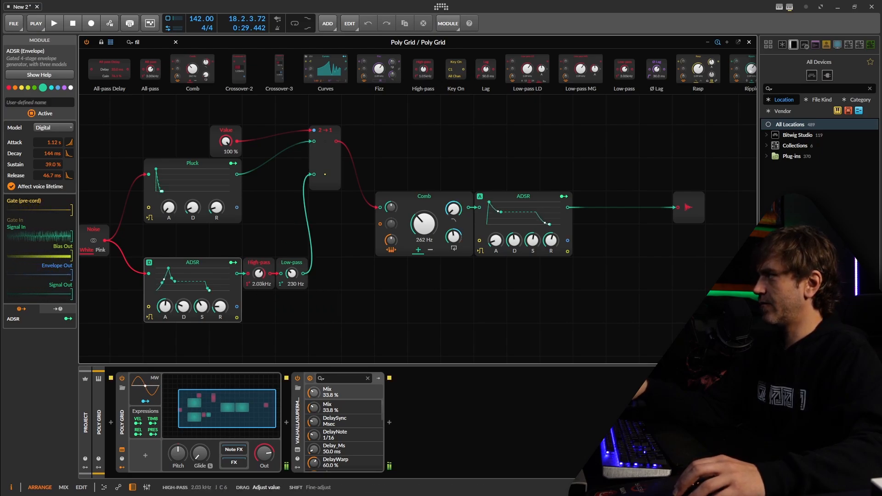
left_click_drag(259, 274, 260, 270)
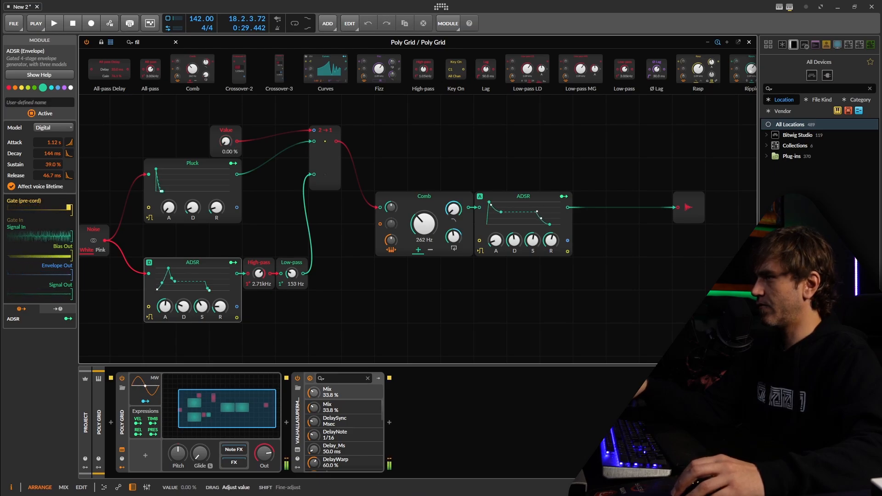
Lengthen the ADSR attack, raise sustain, boost the branch about +7 dB with Gain, and sweep the exciter value.
left_click_drag(226, 142, 226, 130)
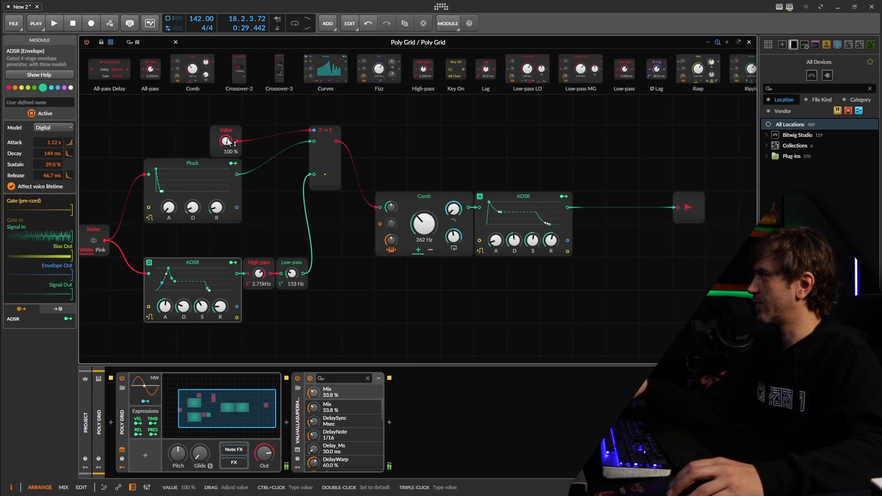
left_click_drag(226, 141, 226, 152)
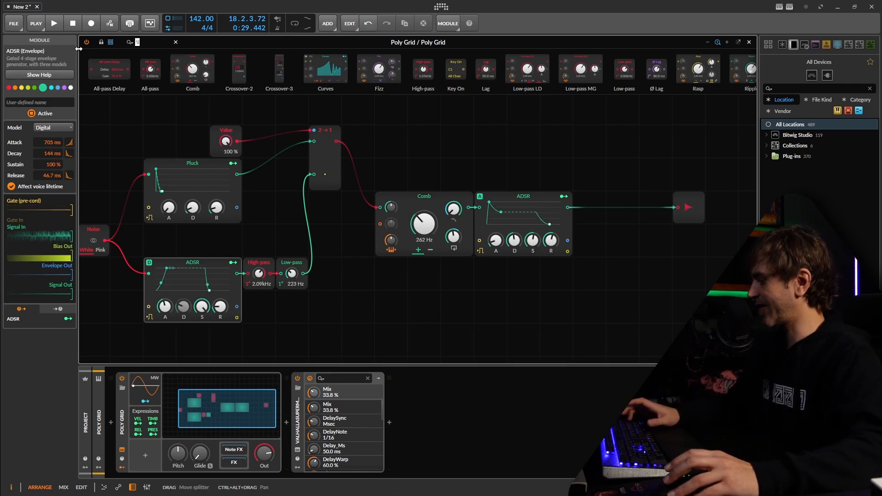
type("att")
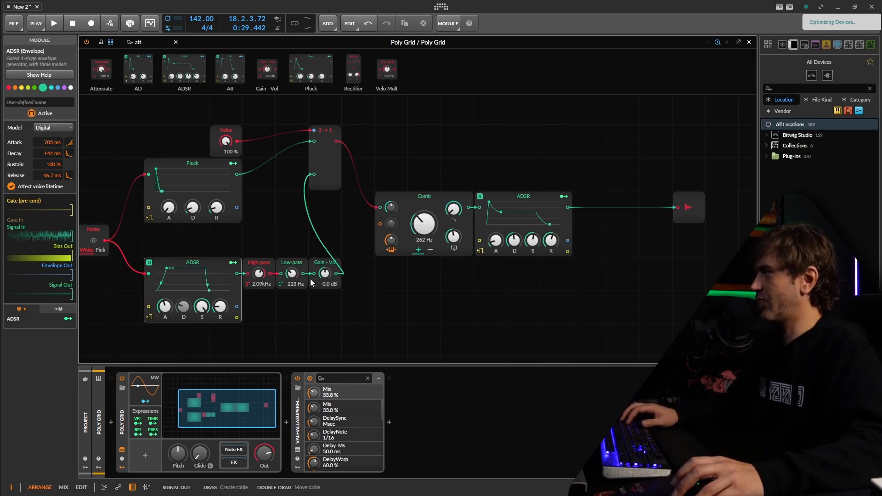
left_click_drag(324, 274, 324, 265)
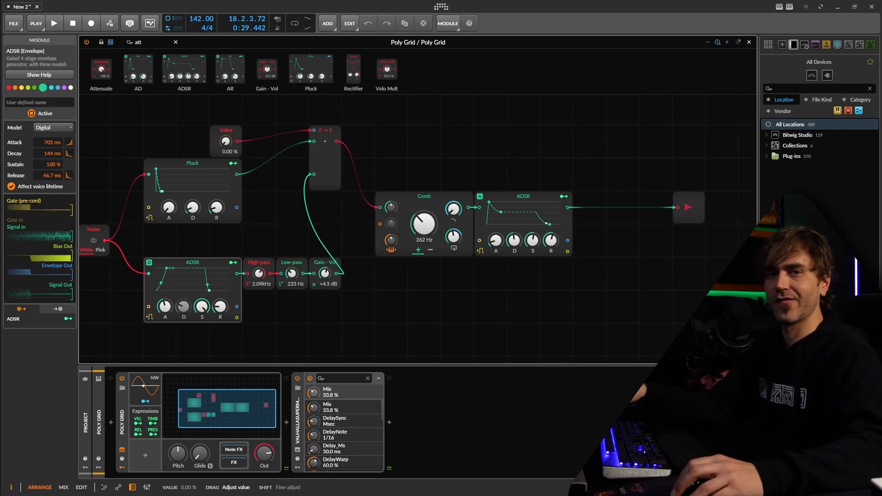
left_click_drag(226, 142, 228, 133)
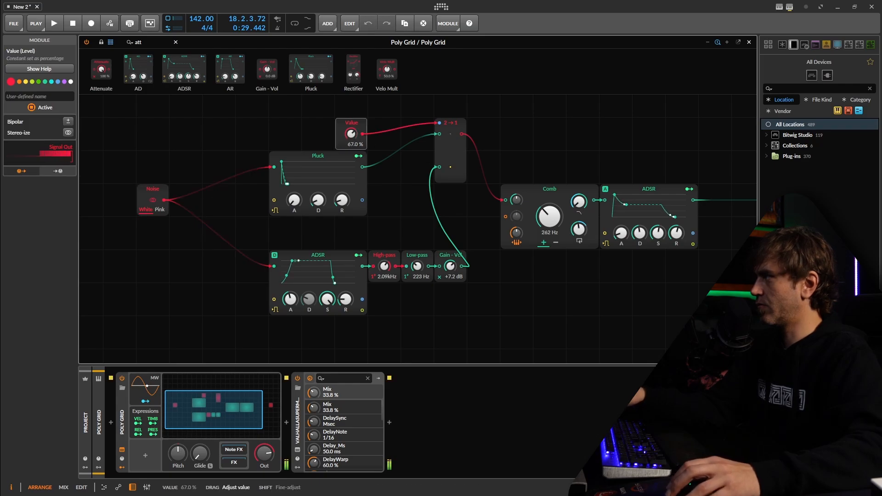
Set the exciter switch Value to 100% and name it 'exciter type'.
left_click_drag(350, 134, 351, 121)
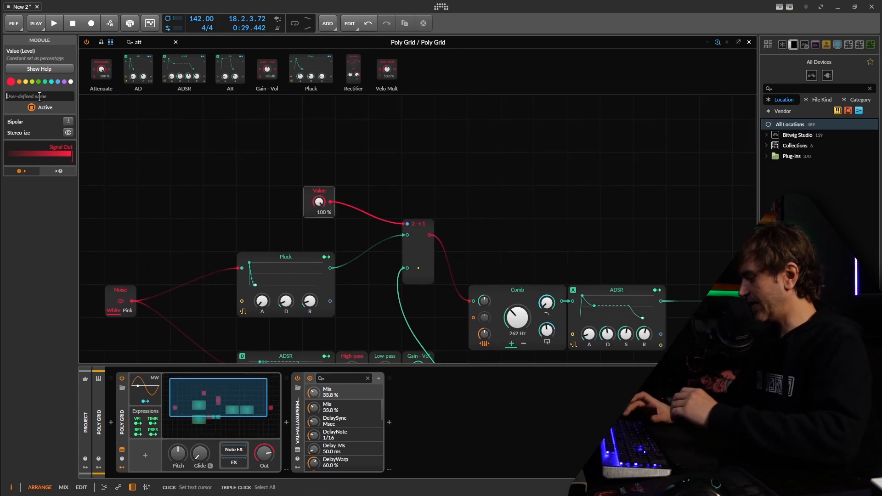
type("exciter T")
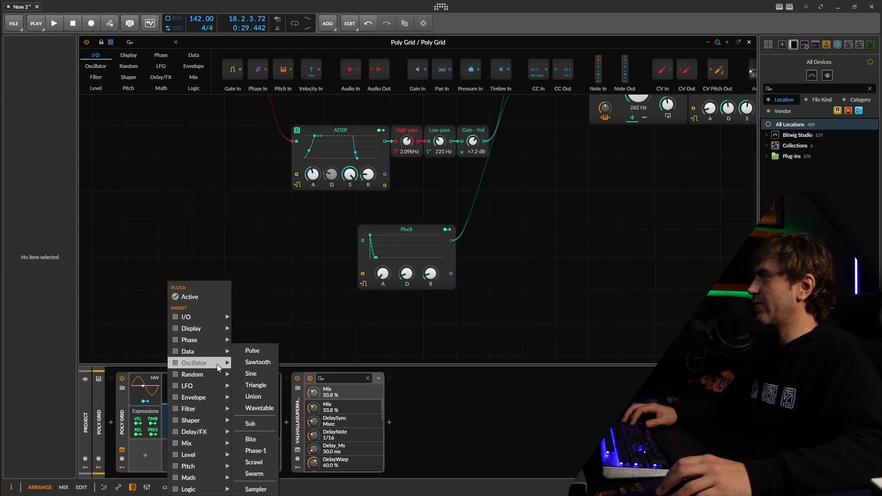
Insert a Sine oscillator beside the Pluck as a third exciter and sweep the exciter type value.
left_click(250, 374)
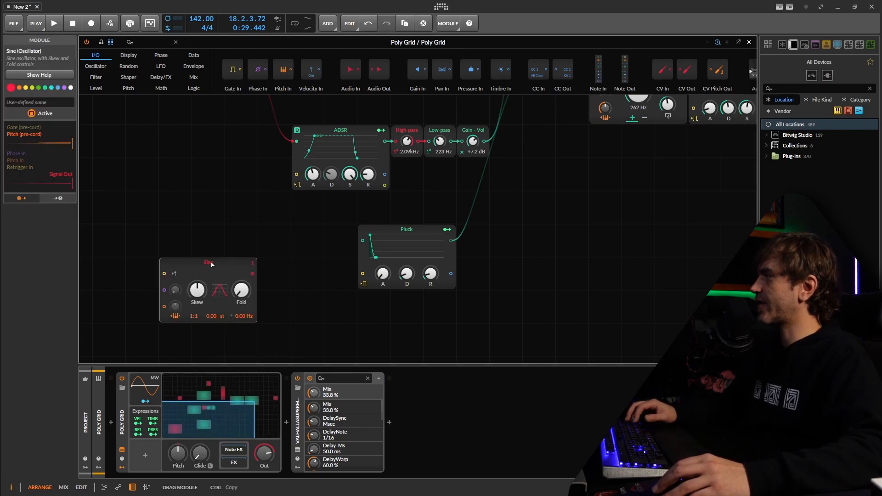
left_click_drag(252, 241, 370, 237)
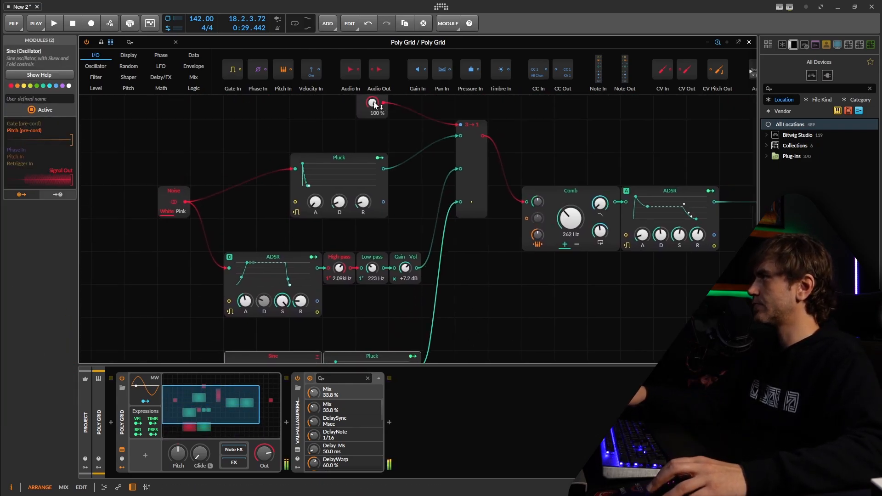
left_click_drag(372, 103, 372, 130)
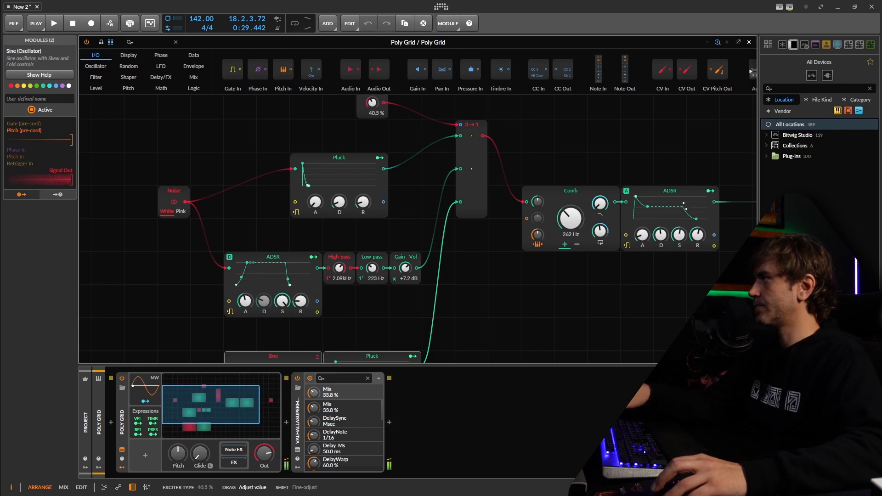
left_click_drag(371, 102, 371, 79)
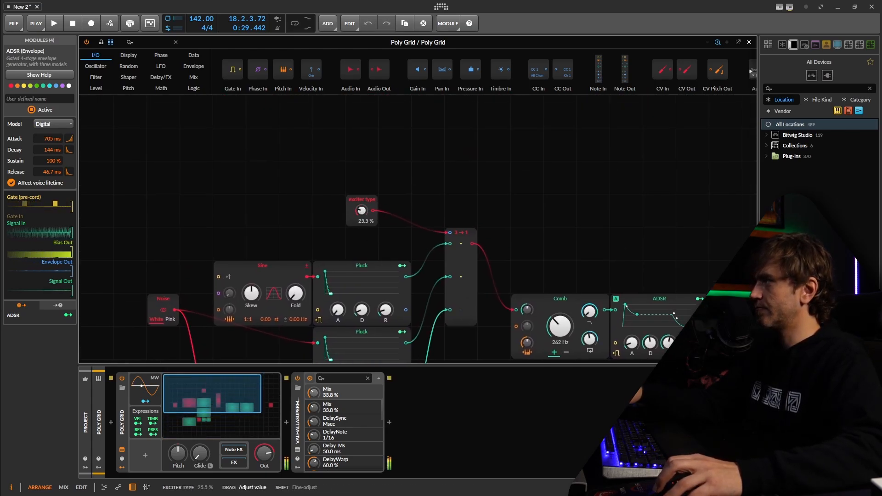
Adjust the sine exciter's skew and sweep the exciter type value between exciters, settling around 70%.
left_click_drag(362, 211, 362, 197)
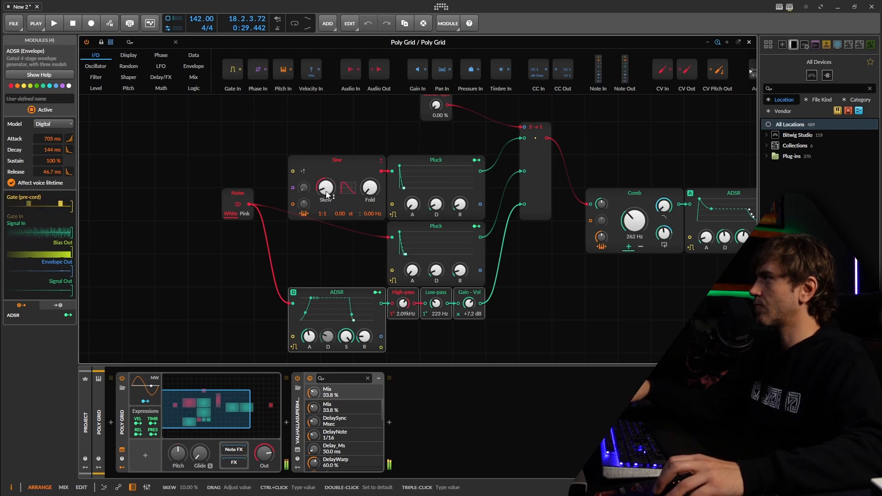
left_click_drag(325, 186, 326, 180)
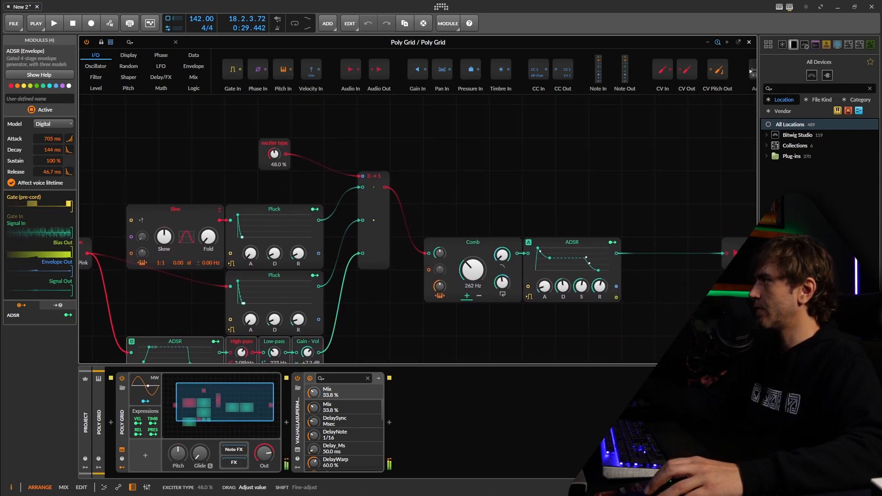
left_click_drag(274, 153, 274, 143)
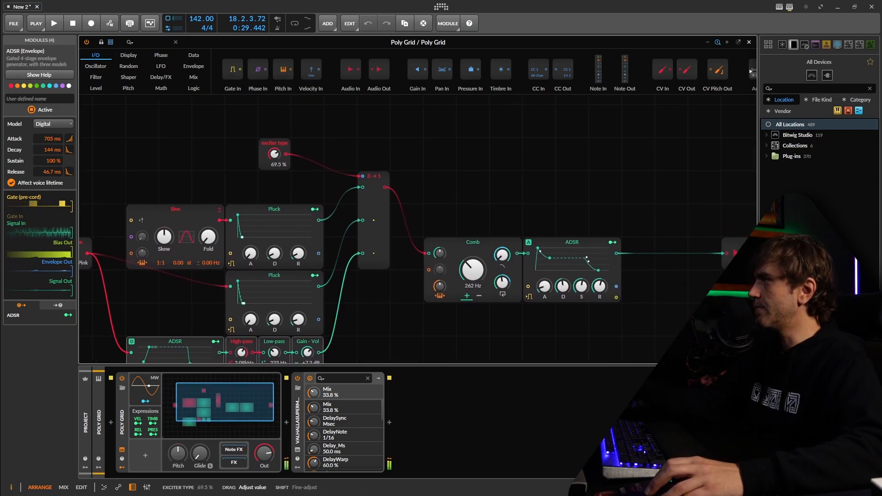
left_click_drag(273, 153, 274, 186)
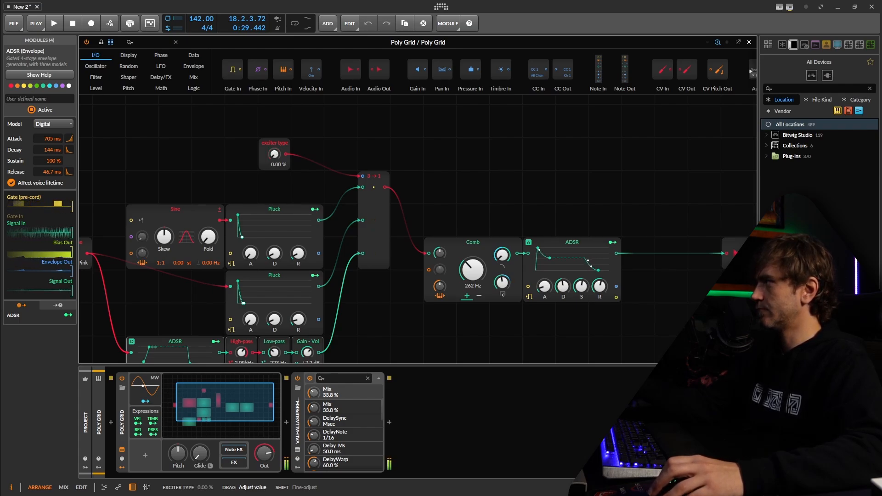
left_click_drag(275, 154, 275, 124)
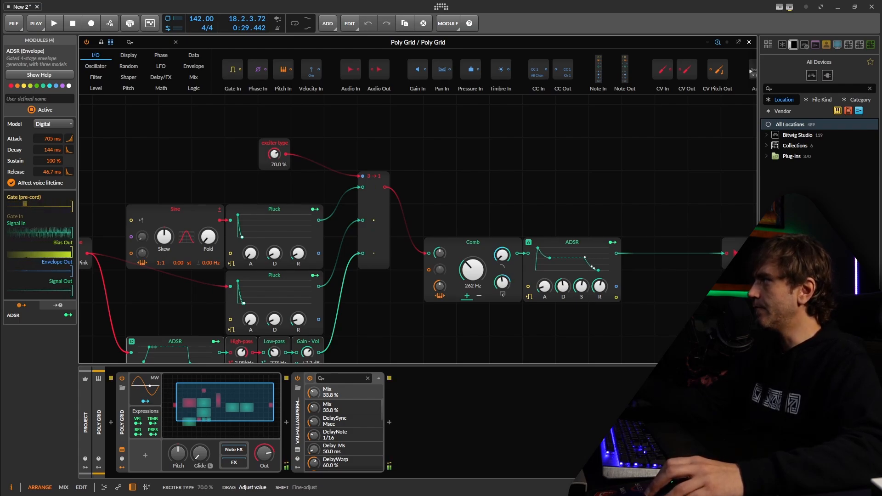
left_click_drag(275, 154, 275, 146)
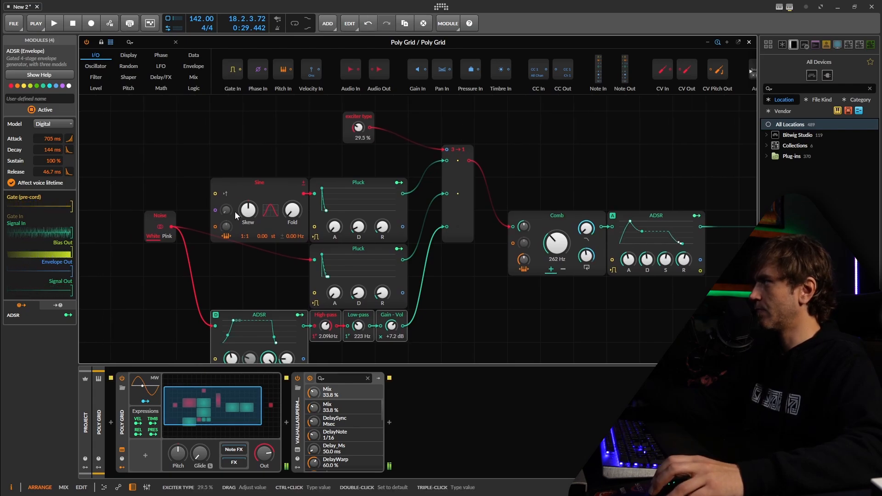
Try a different sine frequency ratio, return it to 1:1, then sweep the exciter type again.
left_click_drag(358, 127, 358, 140)
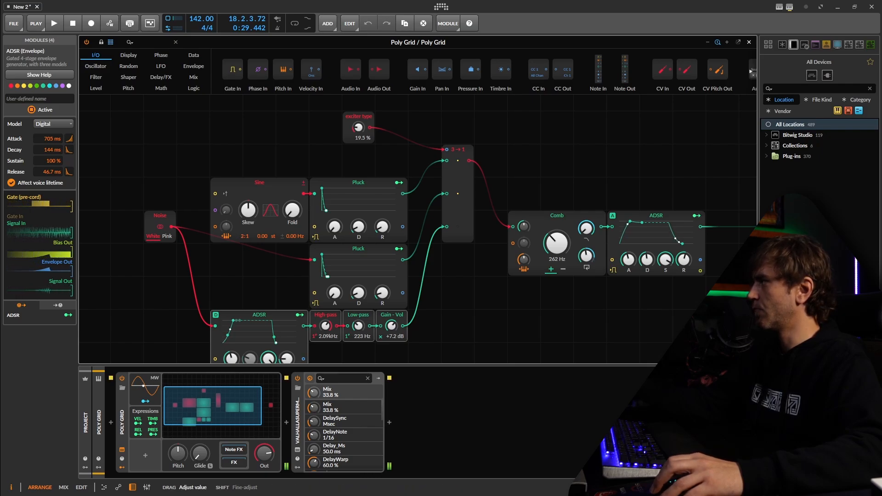
left_click_drag(665, 259, 667, 257)
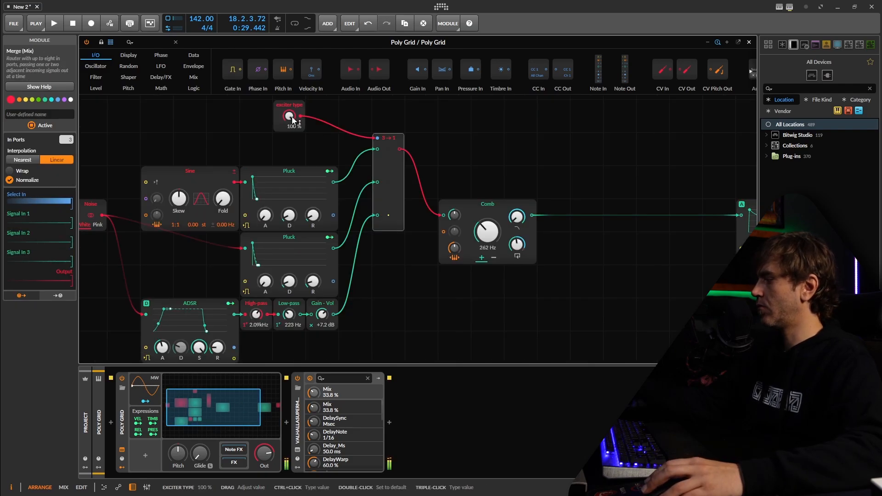
left_click_drag(289, 116, 290, 122)
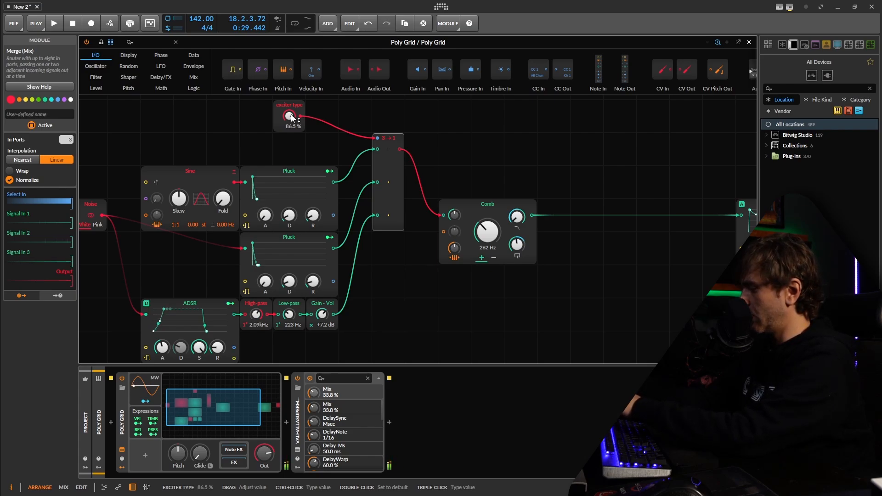
mouse_move(464, 240)
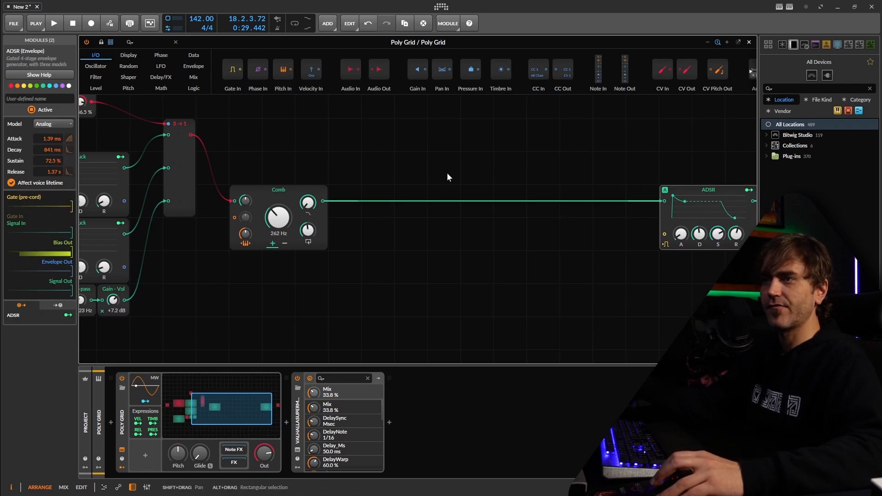
mouse_move(350, 145)
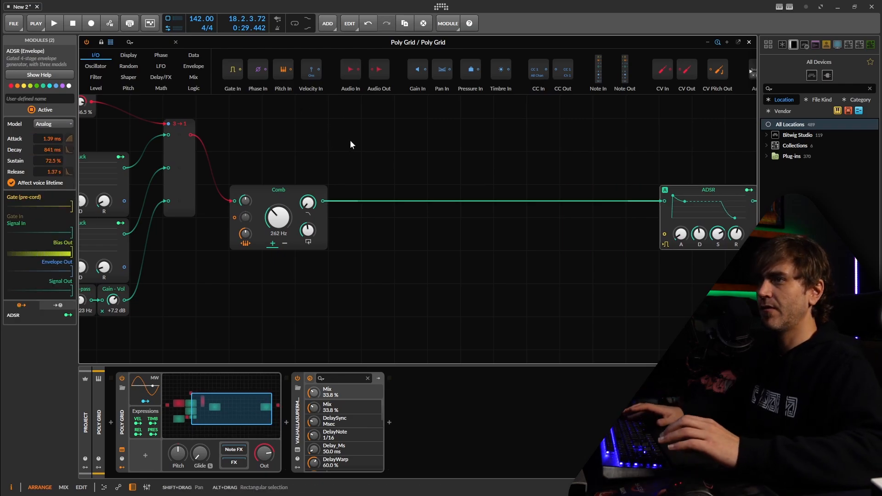
mouse_move(480, 131)
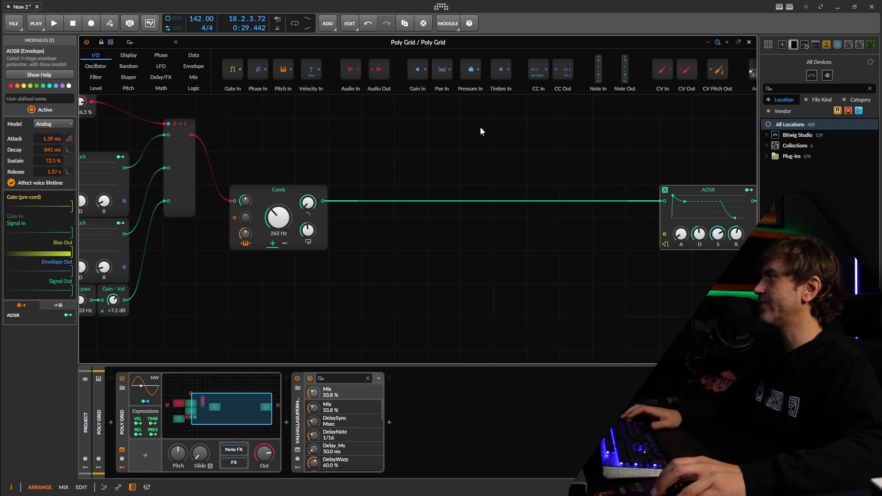
Begin inserting a new module in the empty canvas space after the Comb.
left_click(133, 43)
type("xp")
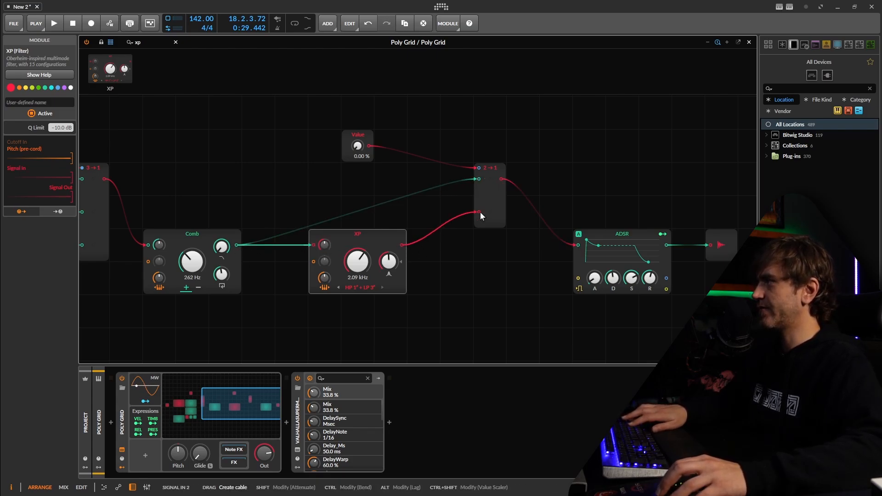
Send the switch fully to the filtered path and make the XP filter a resonant Notch near 262 Hz.
left_click_drag(357, 145, 356, 135)
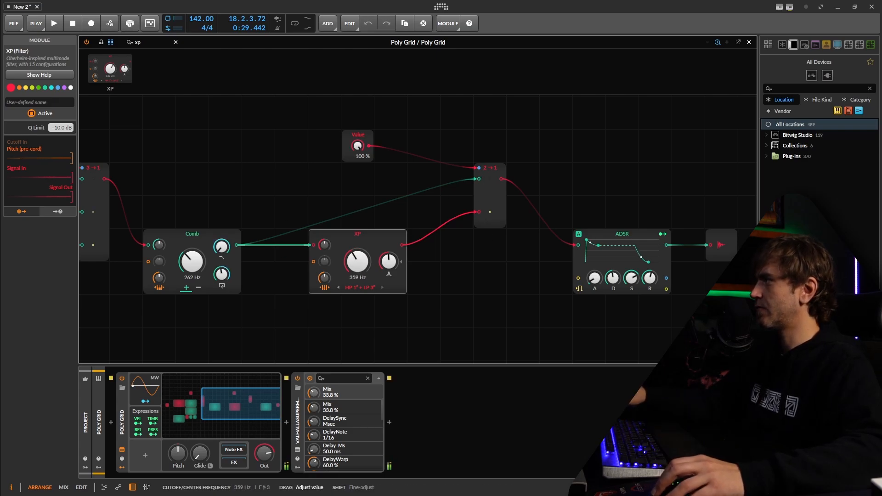
left_click_drag(356, 261, 357, 248)
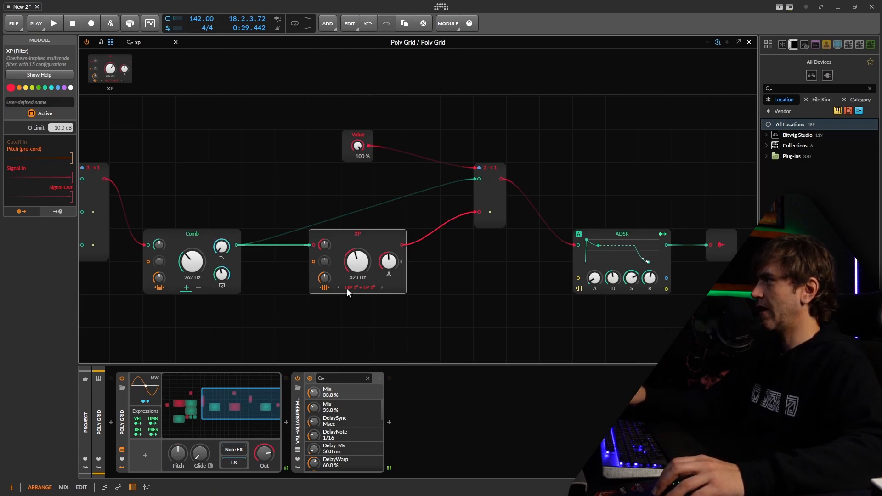
left_click(359, 288)
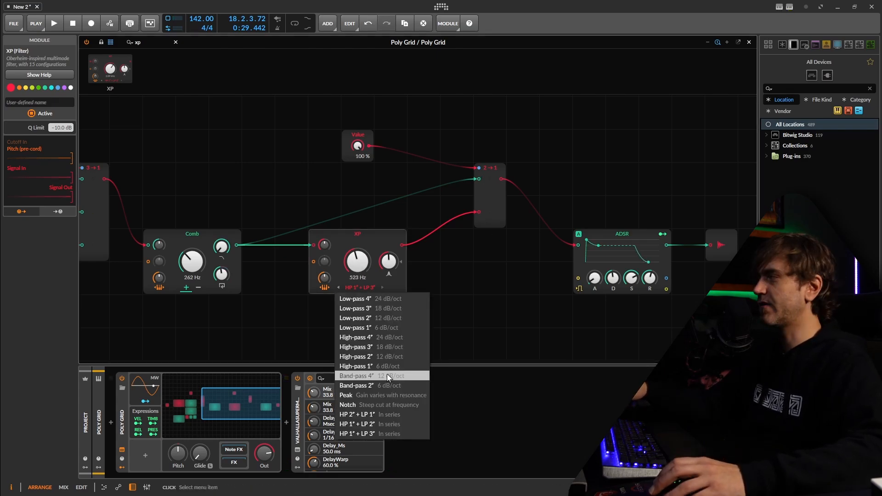
mouse_move(374, 405)
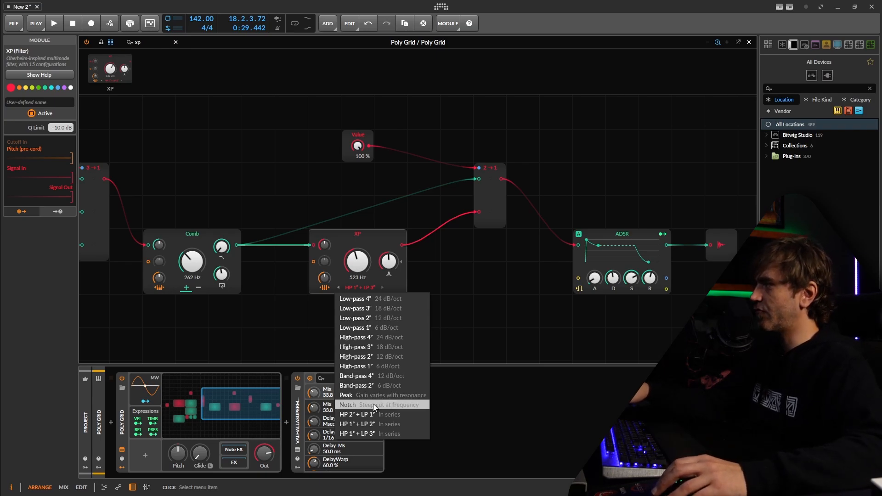
left_click(347, 404)
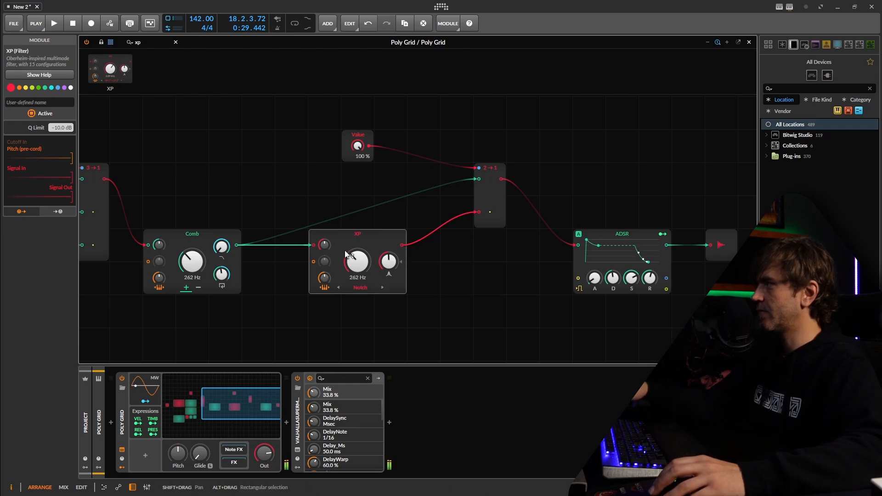
mouse_move(324, 276)
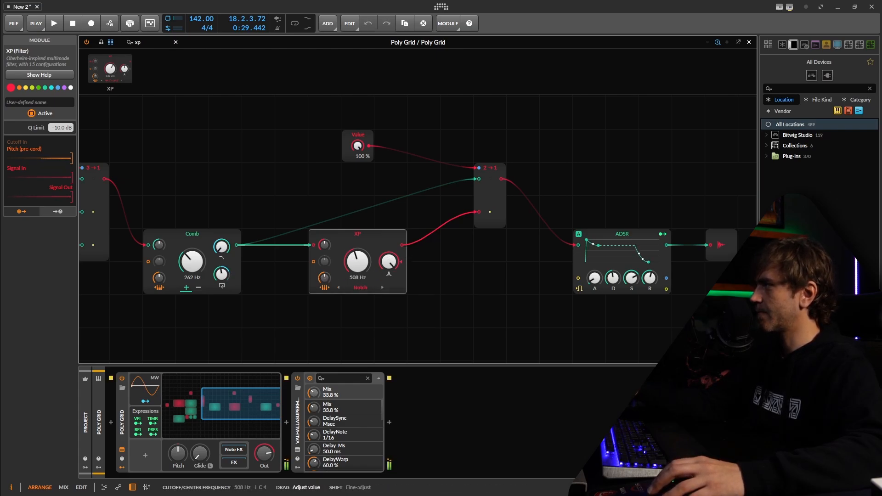
left_click_drag(388, 262, 388, 273)
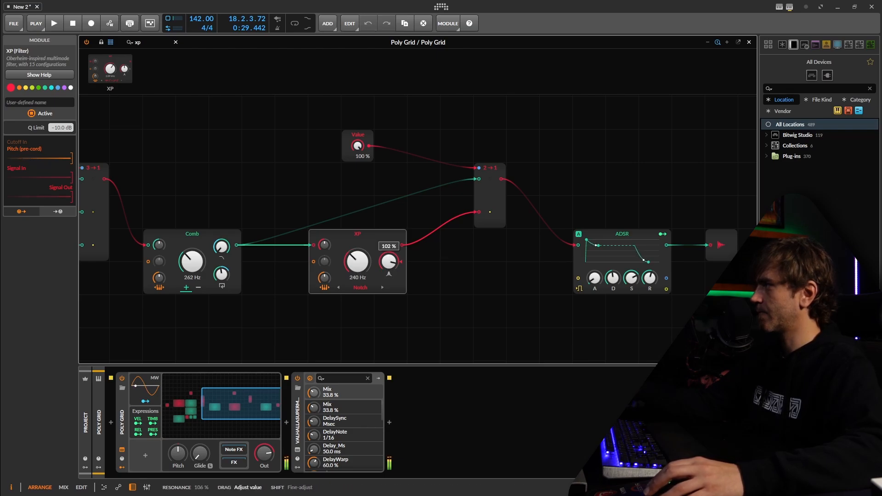
left_click_drag(388, 262, 388, 250)
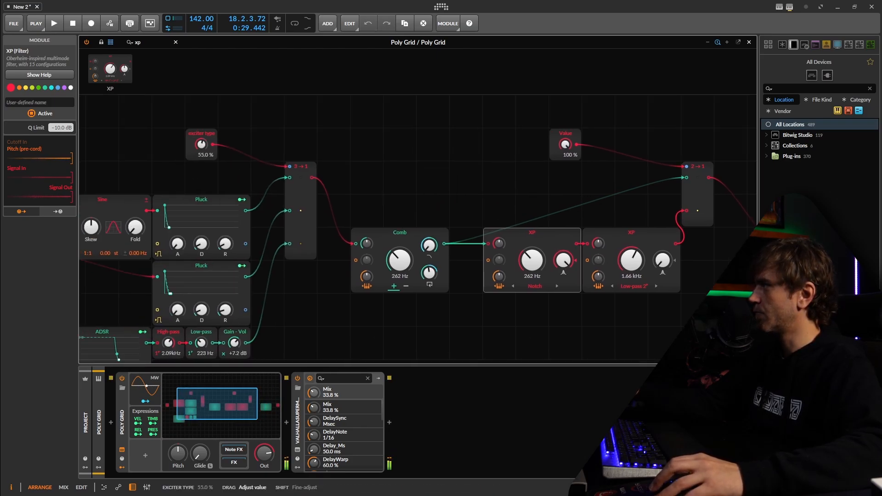
Sweep the exciter type, then turn the dry/filtered blend Value fully to 100% filtered.
left_click_drag(201, 144, 201, 164)
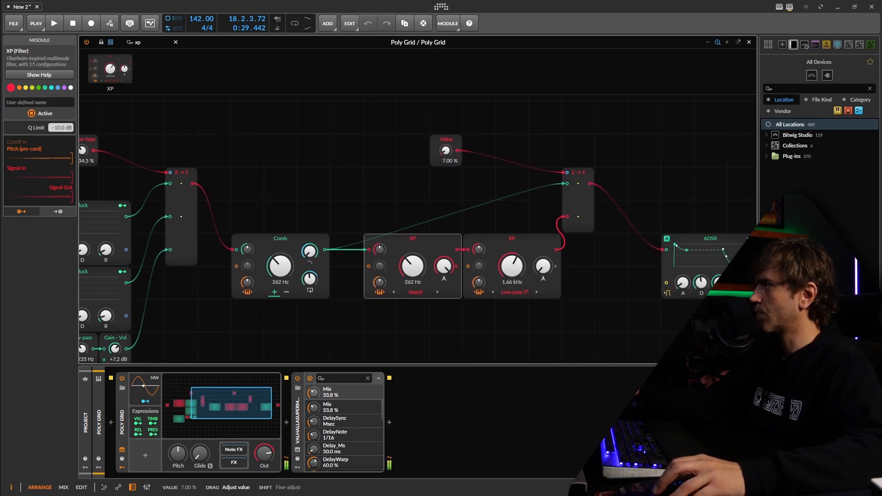
left_click_drag(446, 150, 445, 124)
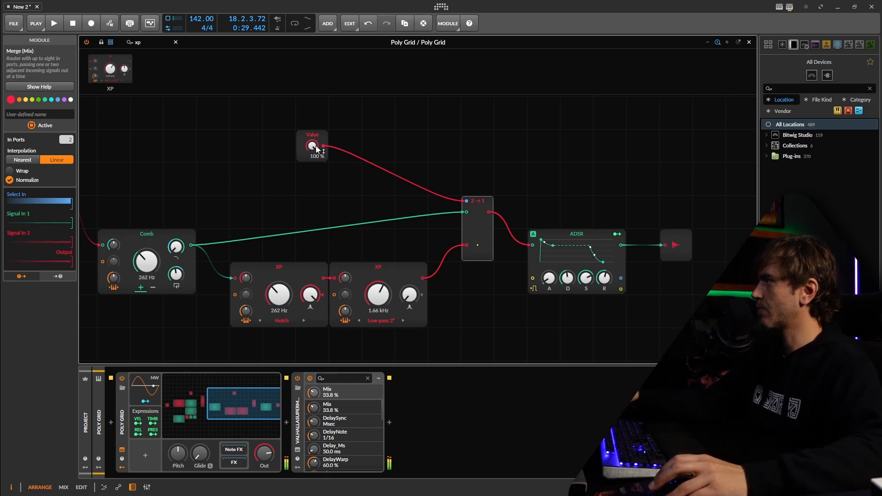
Duplicate the XP pair and tune the second notch to 523 Hz with more resonance and a lower low-pass cutoff.
left_click(311, 145)
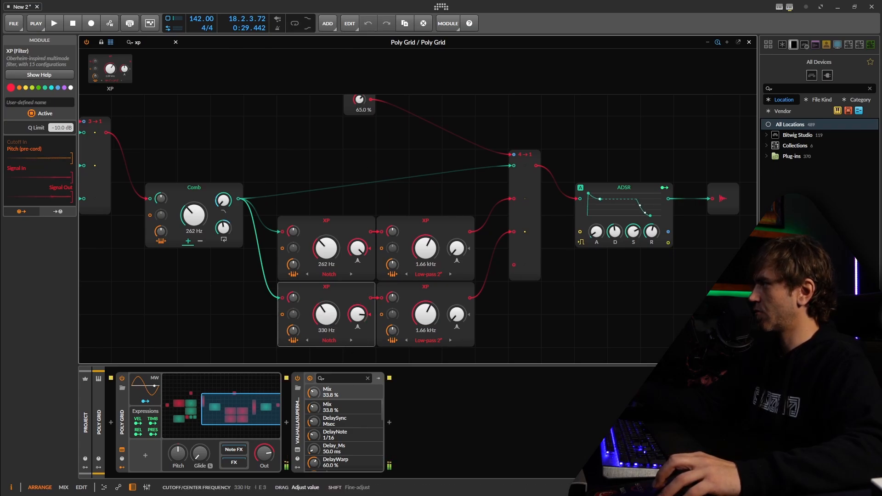
left_click_drag(325, 314, 325, 297)
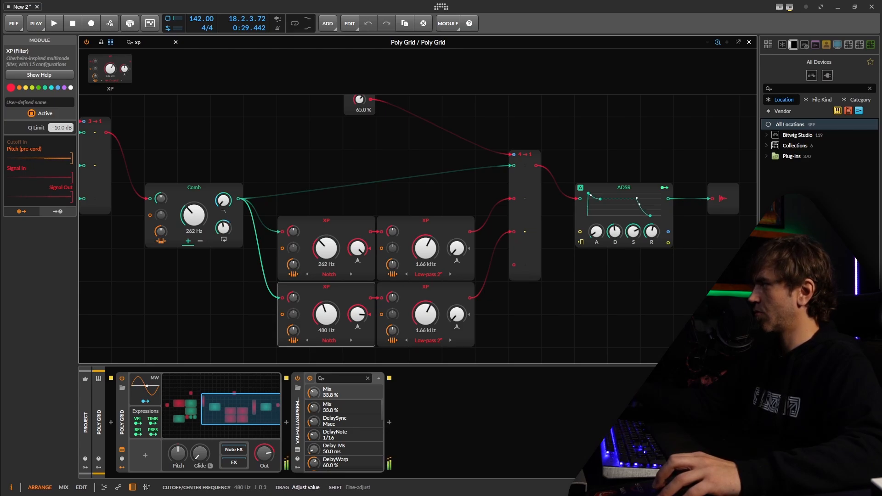
left_click_drag(325, 315, 329, 307)
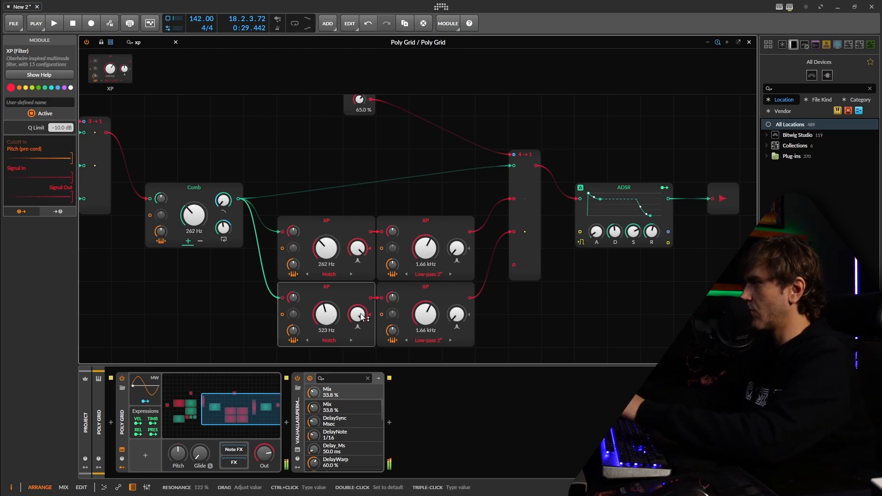
left_click_drag(424, 314, 425, 321)
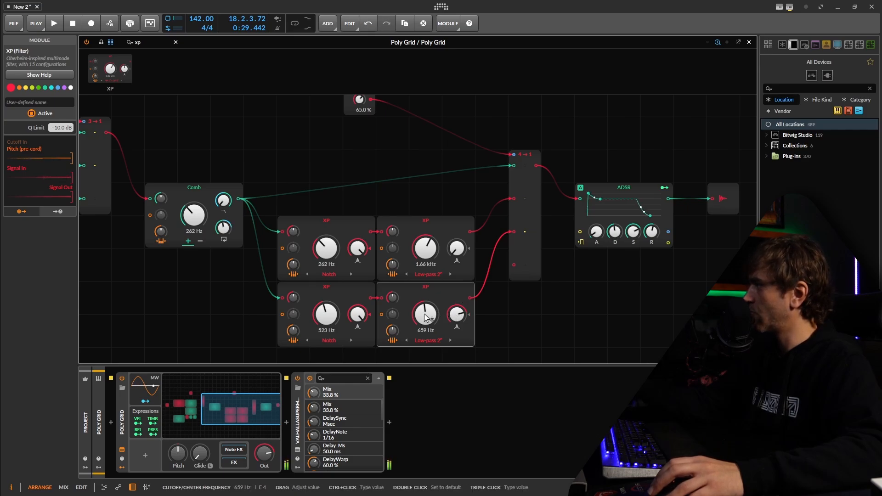
left_click_drag(425, 312, 424, 326)
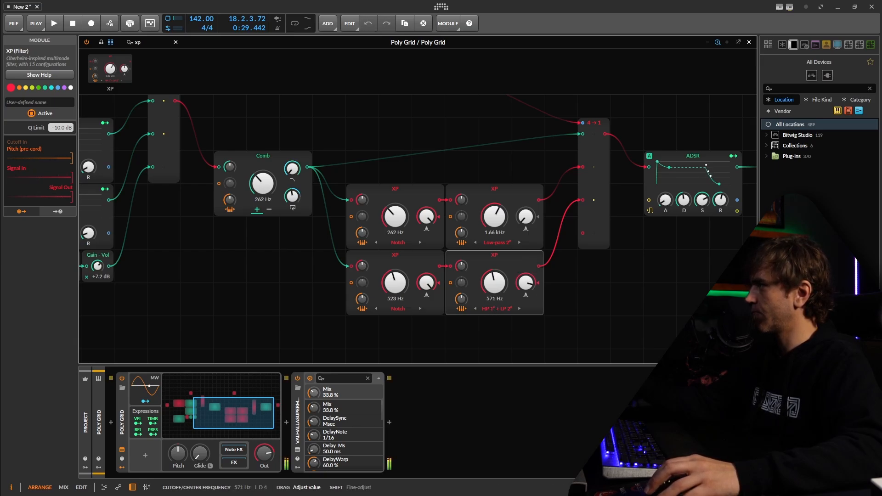
Set the second filter's cutoff to 762 Hz and bring the Body blend down to 26%.
left_click_drag(495, 281, 494, 289)
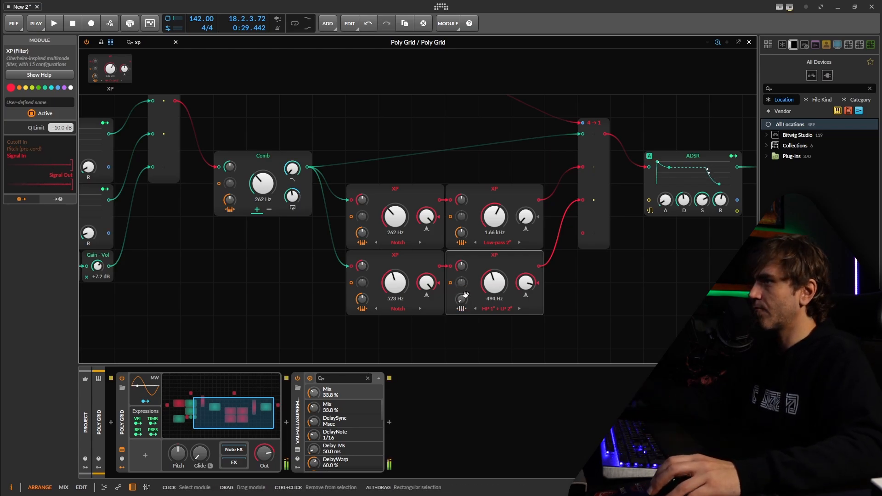
left_click_drag(495, 283, 498, 270)
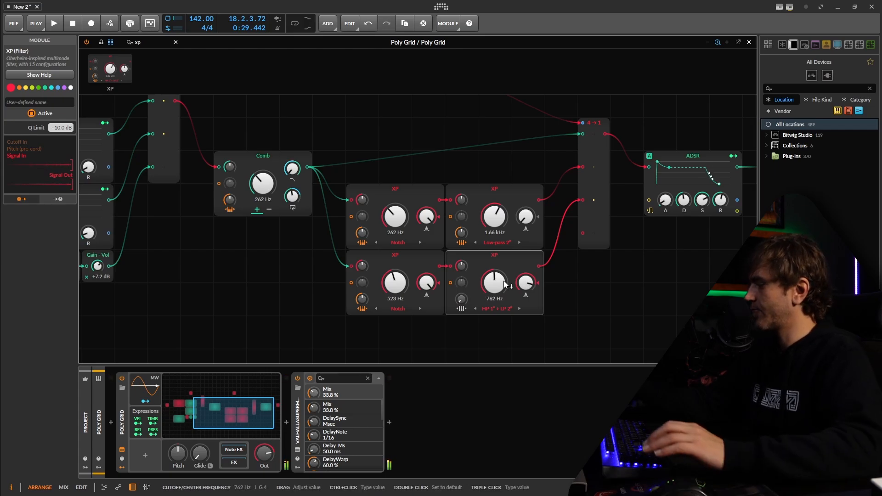
left_click_drag(524, 282, 524, 275)
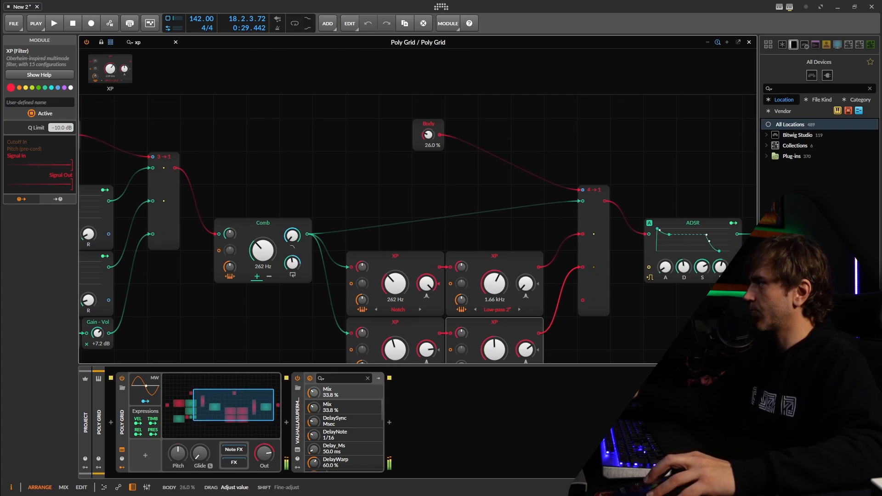
Raise the Body blend, then search the module browser with 'GA' while building the all-pass network.
left_click_drag(427, 134, 427, 112)
type("ALL")
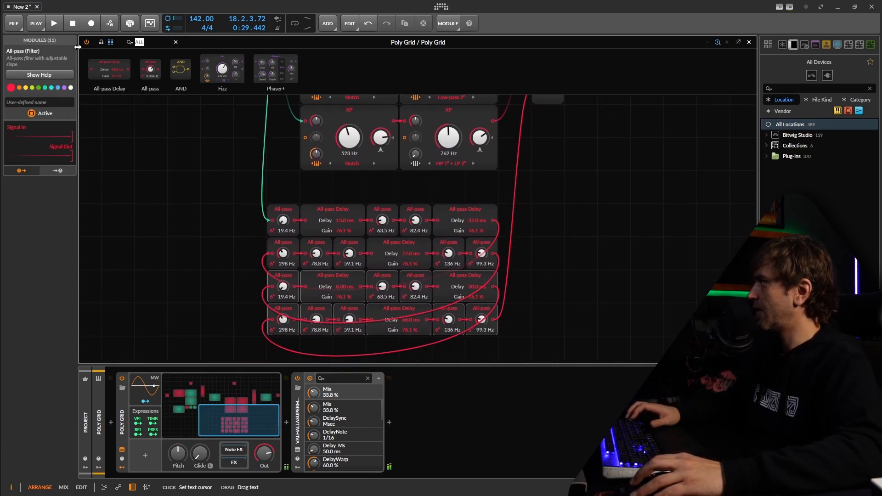
type("GA")
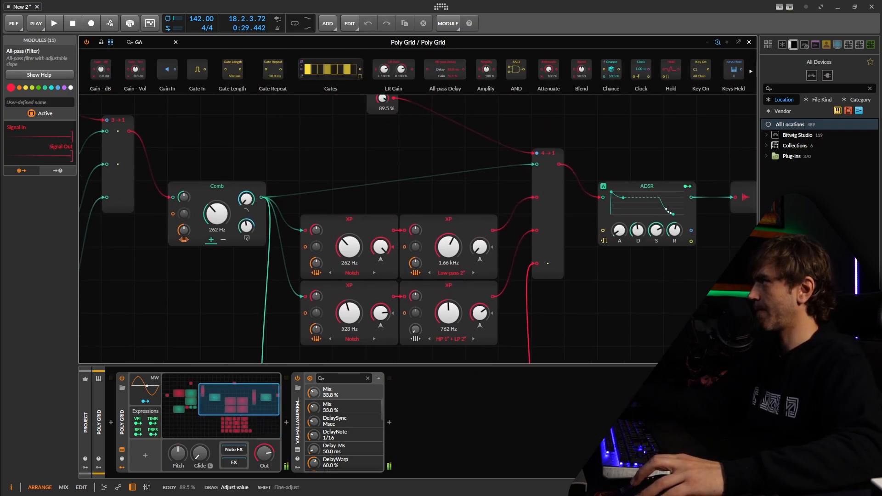
Raise LR Gain to 100%, push Body fully up and switch the exciter type to 0%.
left_click_drag(382, 98, 382, 90)
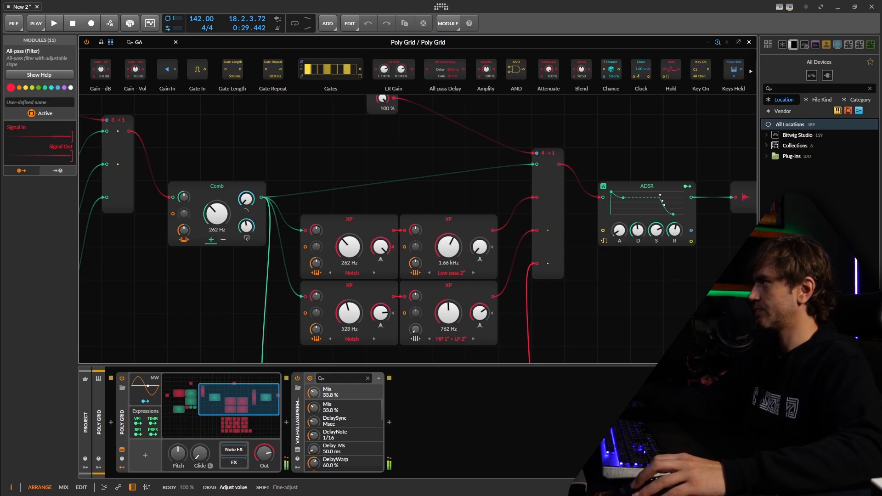
left_click_drag(383, 98, 382, 124)
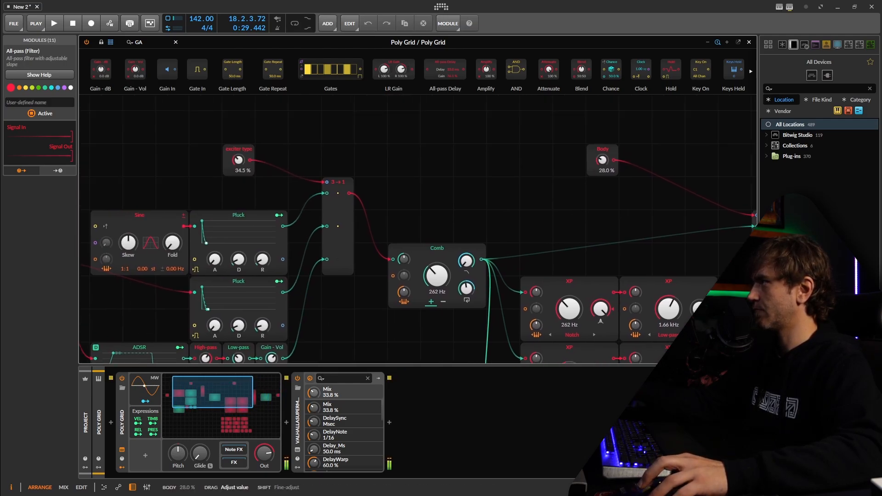
left_click_drag(602, 159, 602, 135)
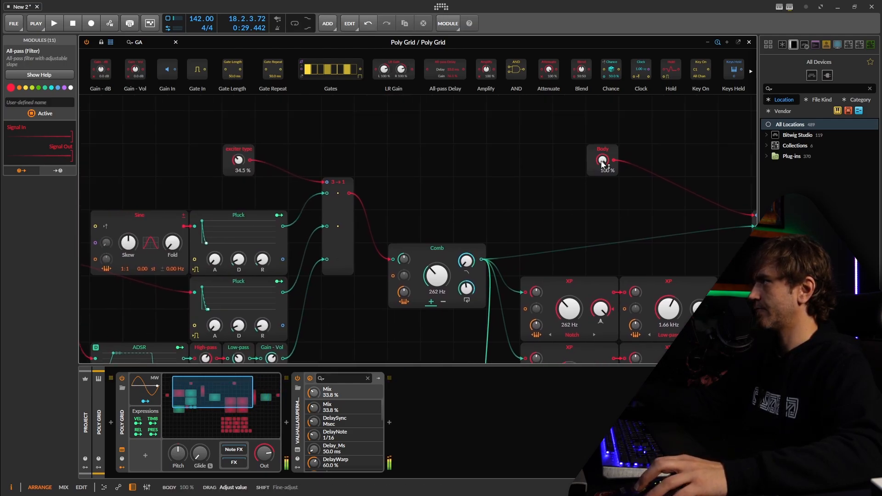
left_click_drag(239, 159, 239, 141)
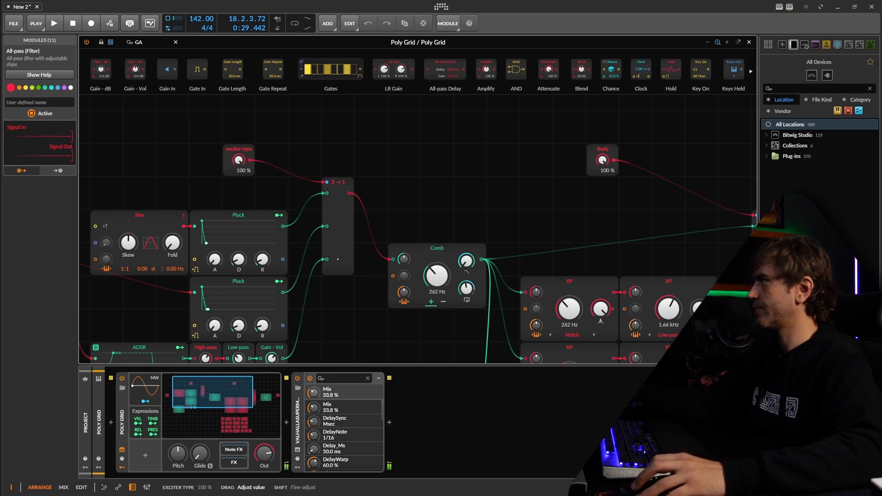
left_click_drag(602, 159, 601, 175)
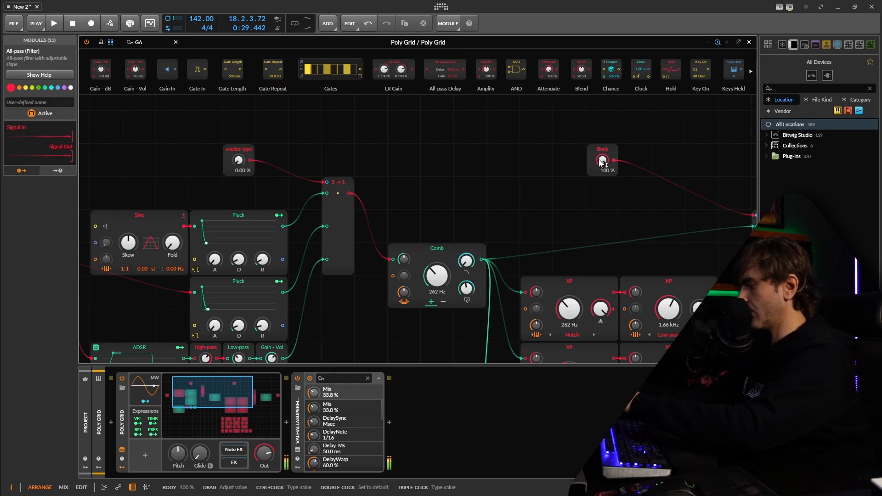
Lower the Body blend through 31% down to nearly zero.
left_click_drag(602, 159, 602, 163)
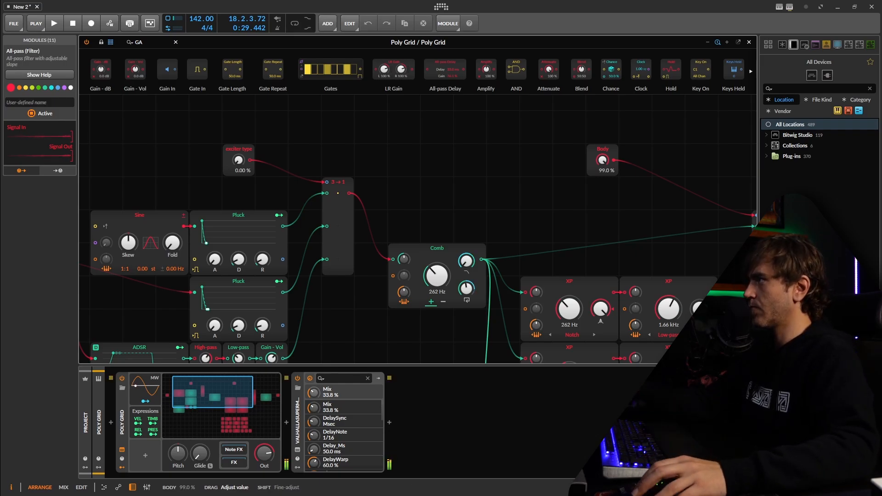
left_click_drag(602, 159, 601, 196)
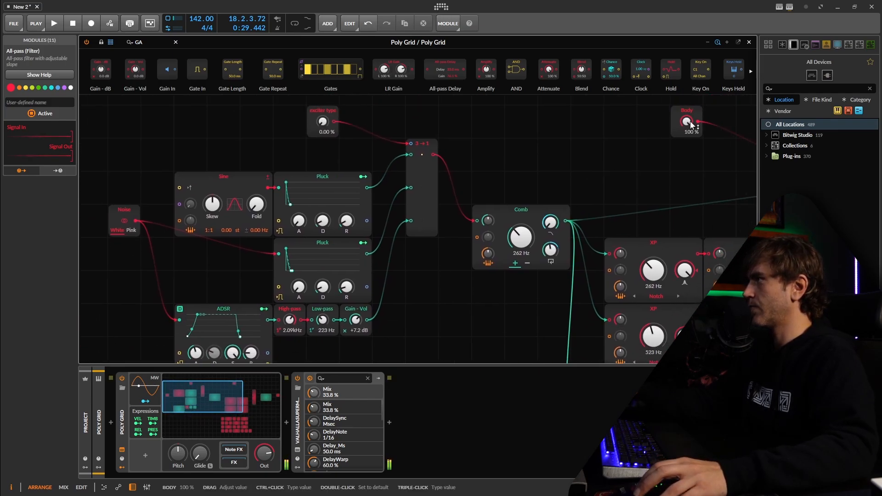
left_click_drag(685, 121, 686, 164)
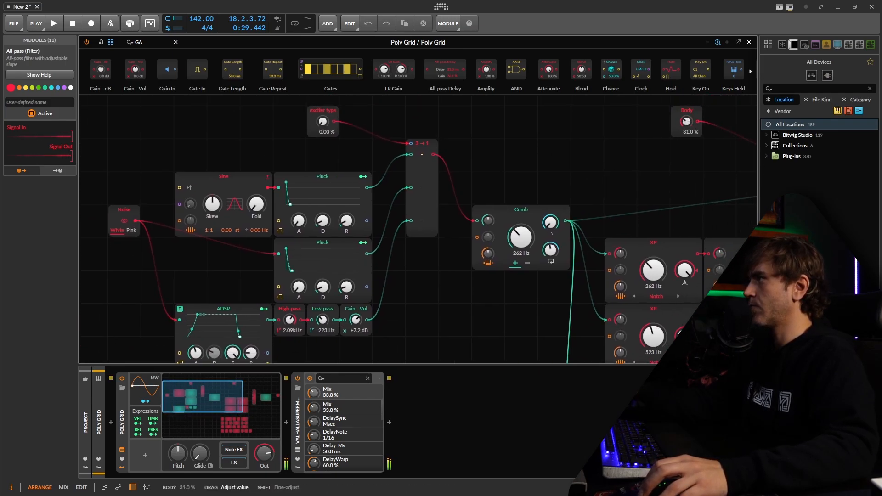
left_click_drag(685, 121, 686, 112)
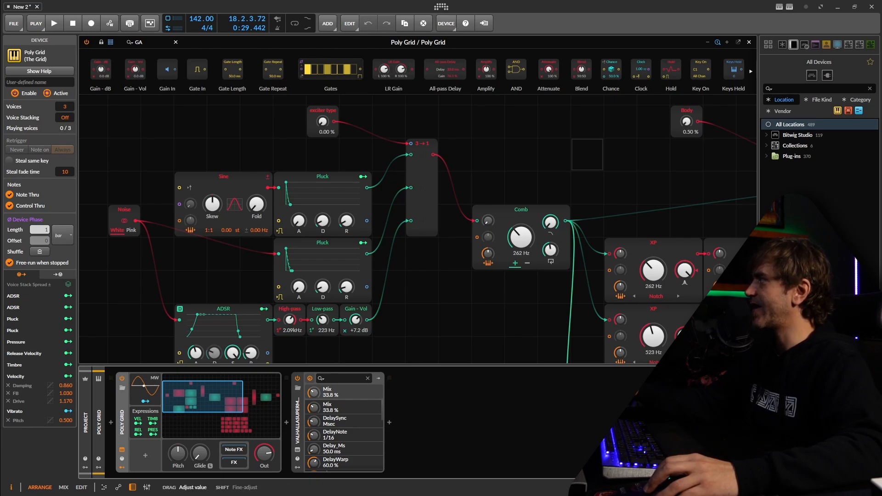
Insert a Stack Spread modulator from the modulator browser by searching 'STAC'.
left_click(61, 118)
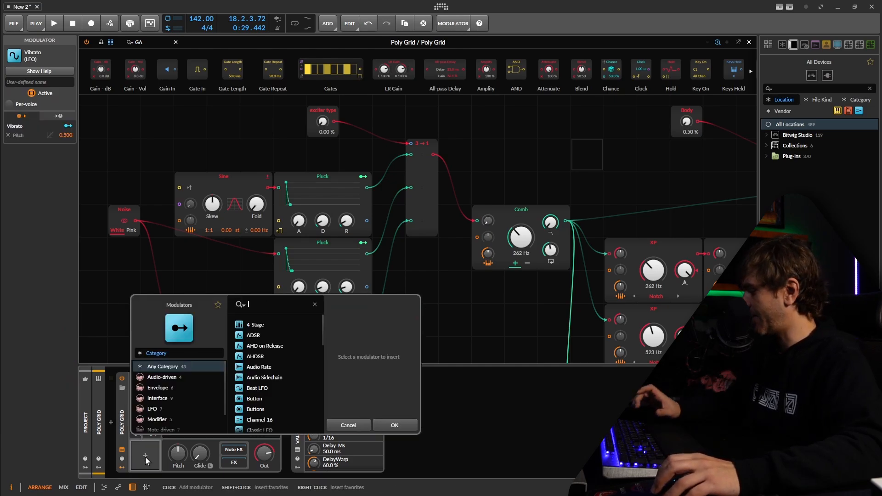
type("STAC")
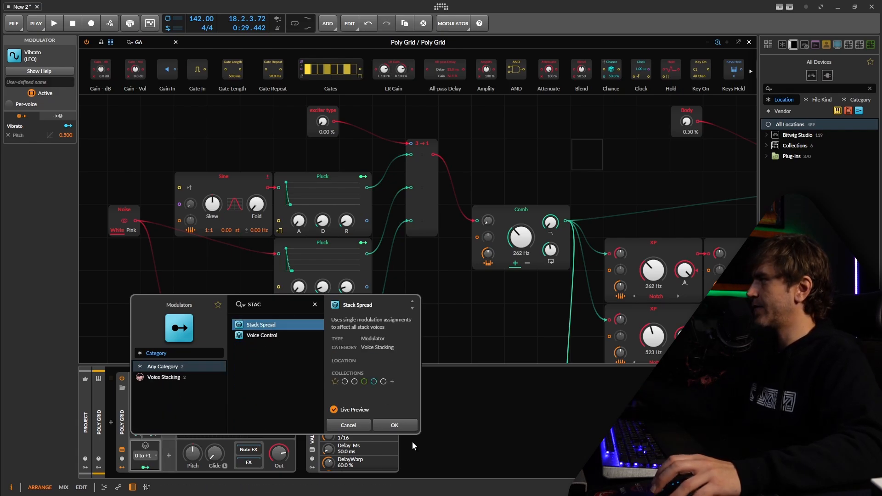
left_click(394, 424)
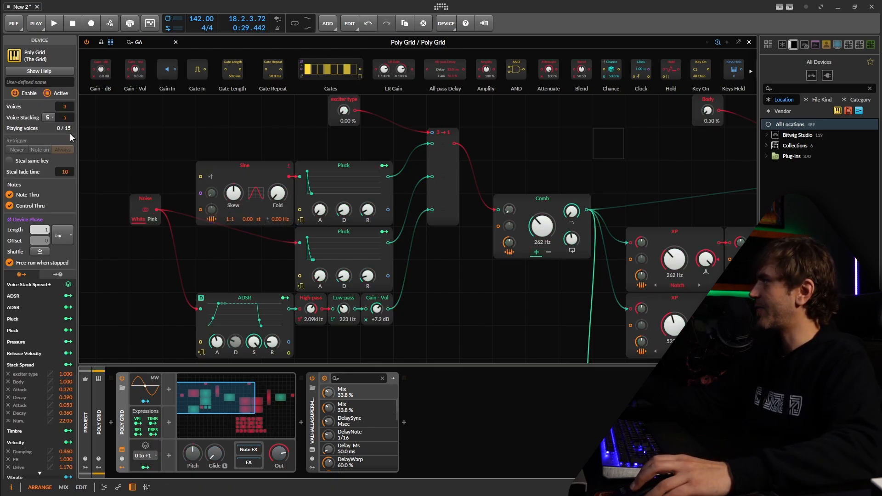
Raise the Voice Stacking count in the device inspector.
left_click_drag(64, 116, 64, 107)
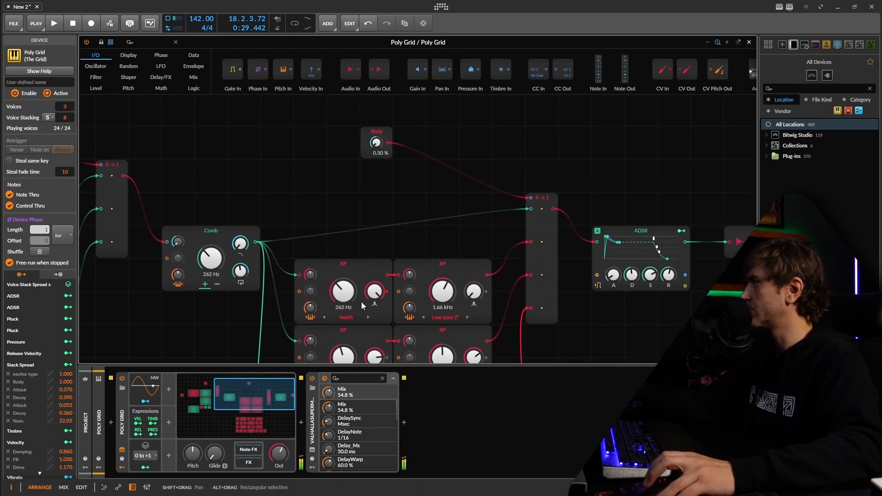
Set Stack Spread to Manual mode and assign custom levels per voice, voice 4 near 31%.
left_click(144, 456)
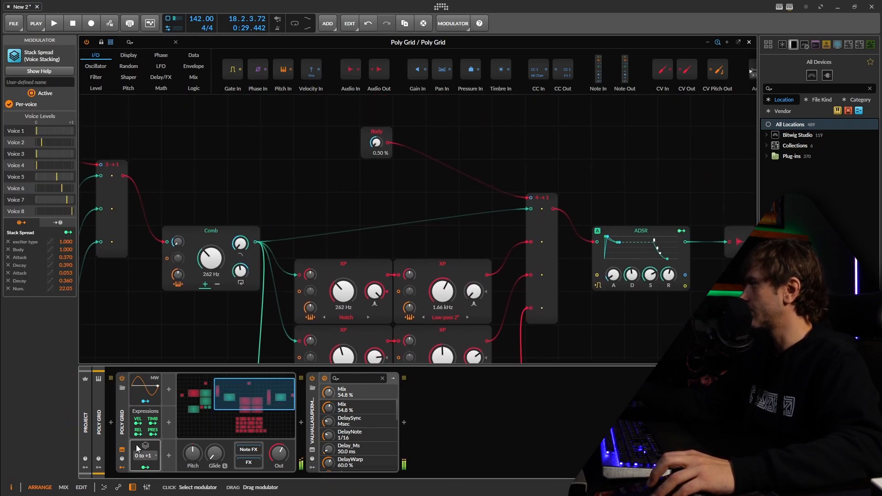
left_click(145, 455)
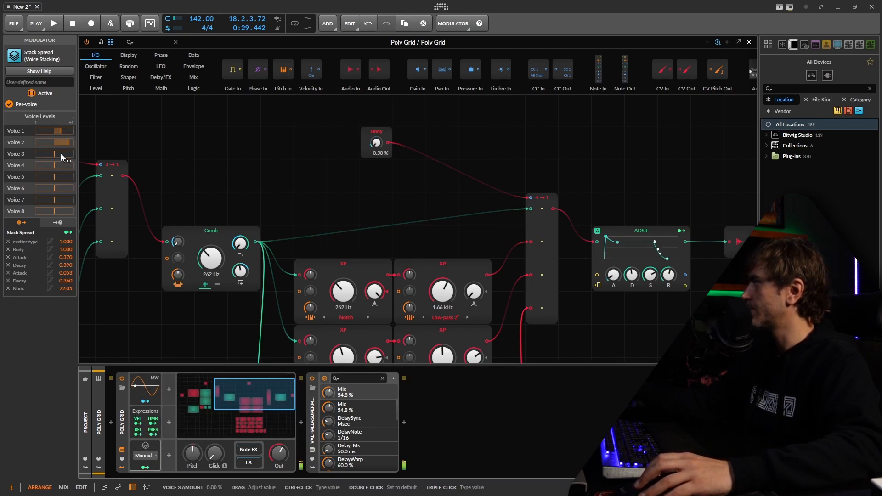
left_click_drag(53, 164, 64, 177)
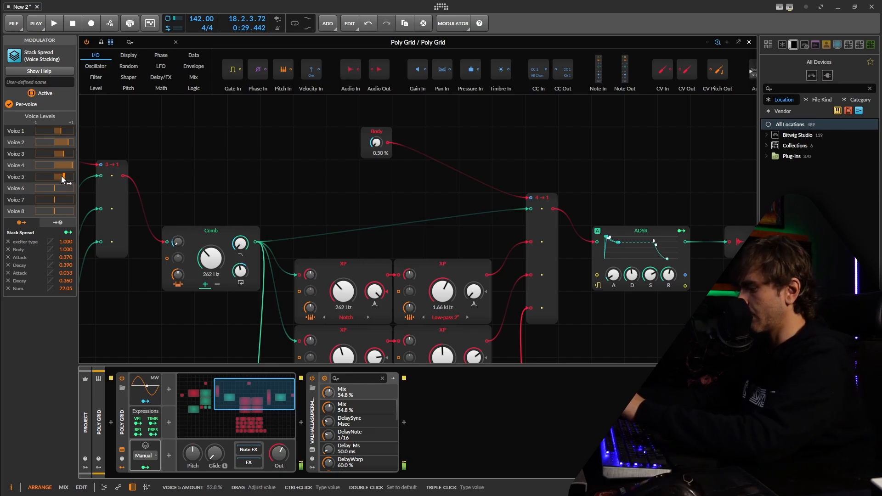
left_click(54, 23)
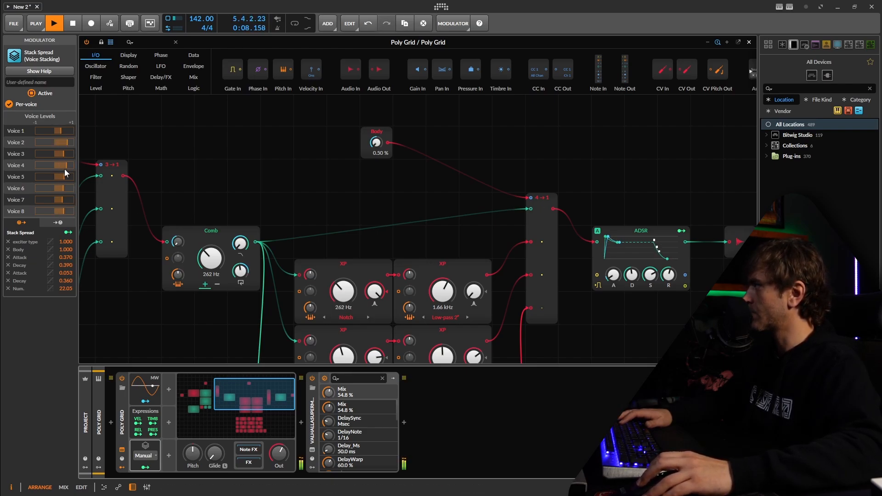
left_click_drag(57, 157, 64, 156)
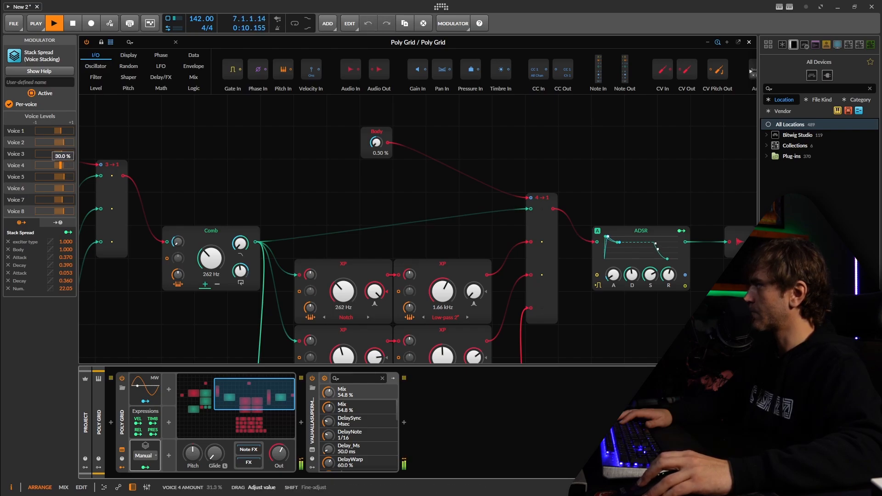